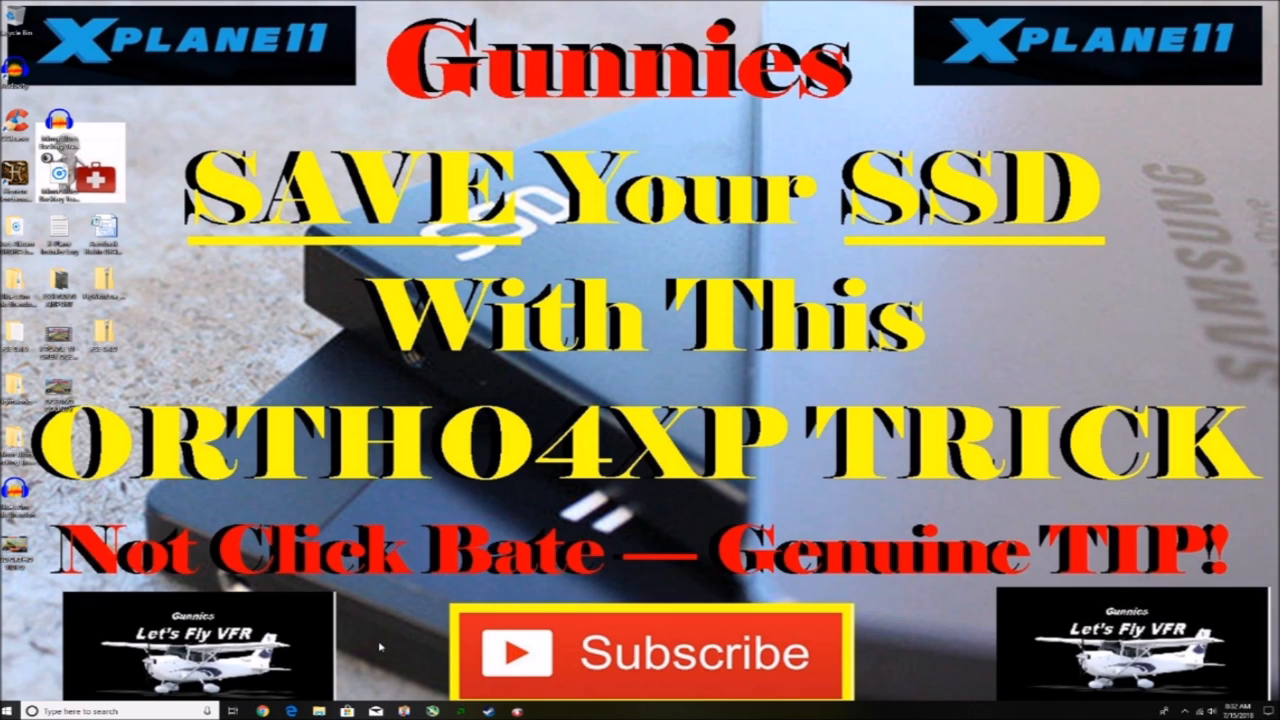
mouse_move(380, 648)
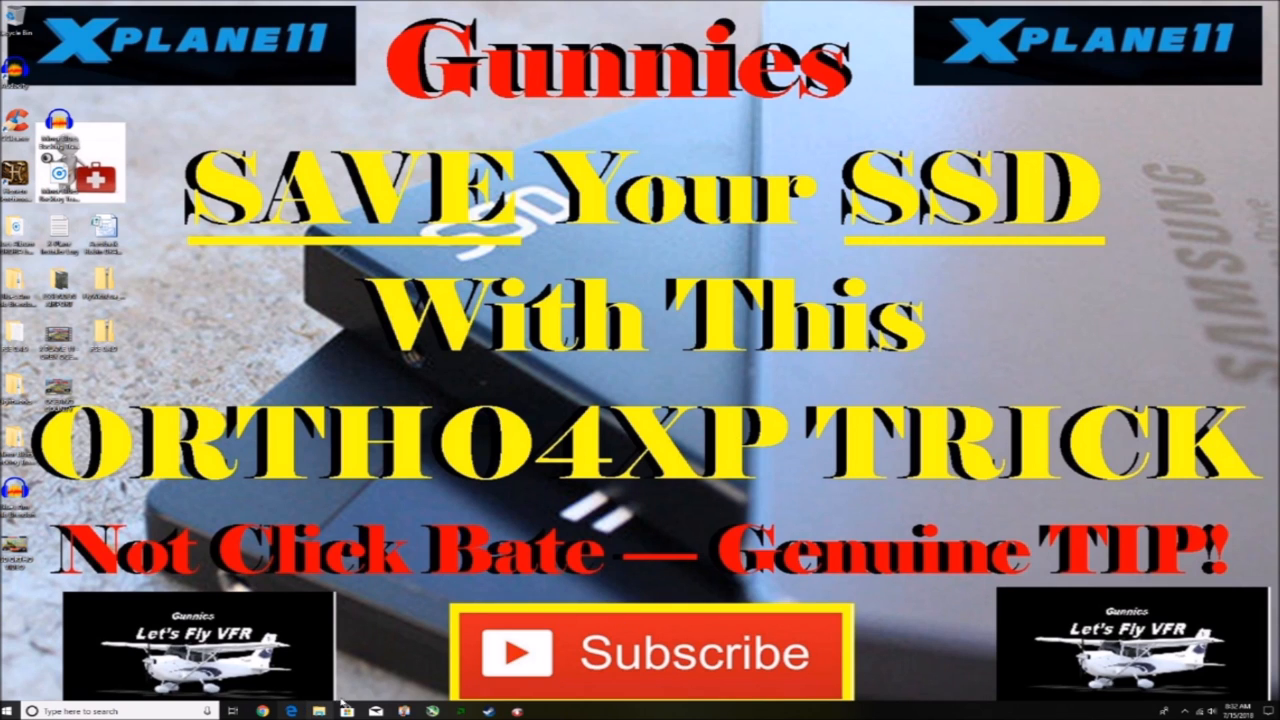
mouse_move(384, 656)
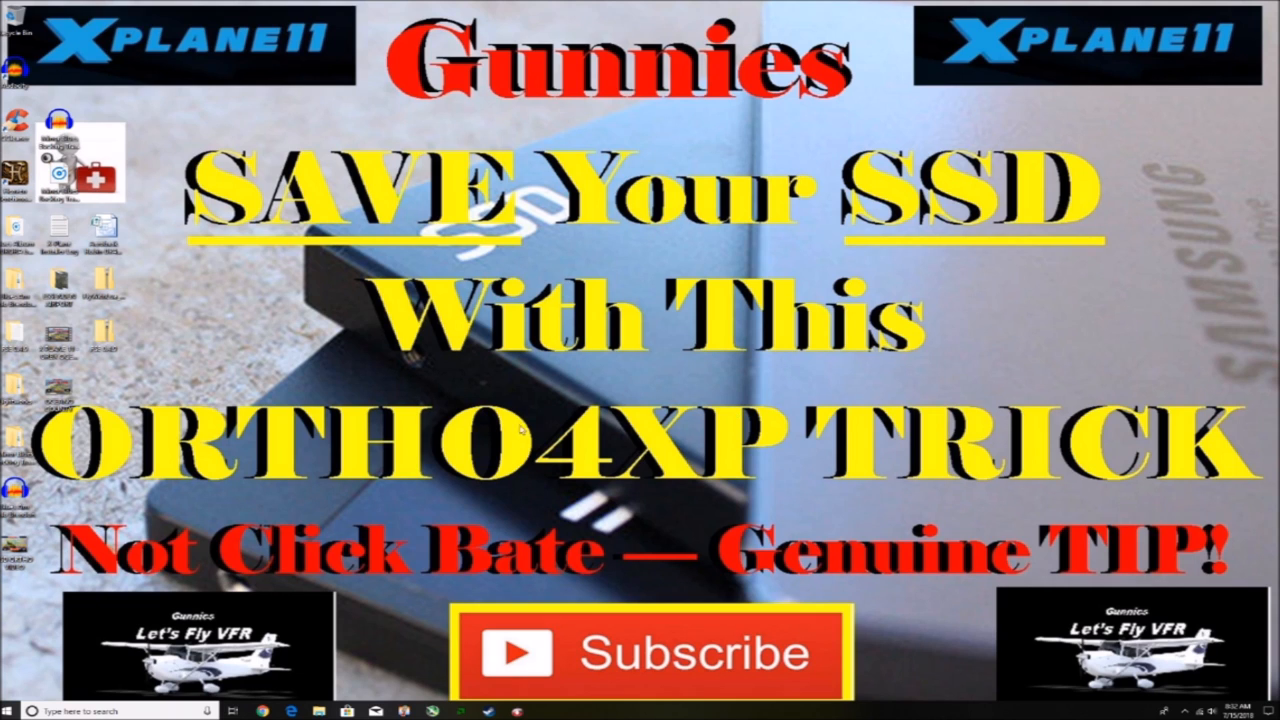
mouse_move(424, 644)
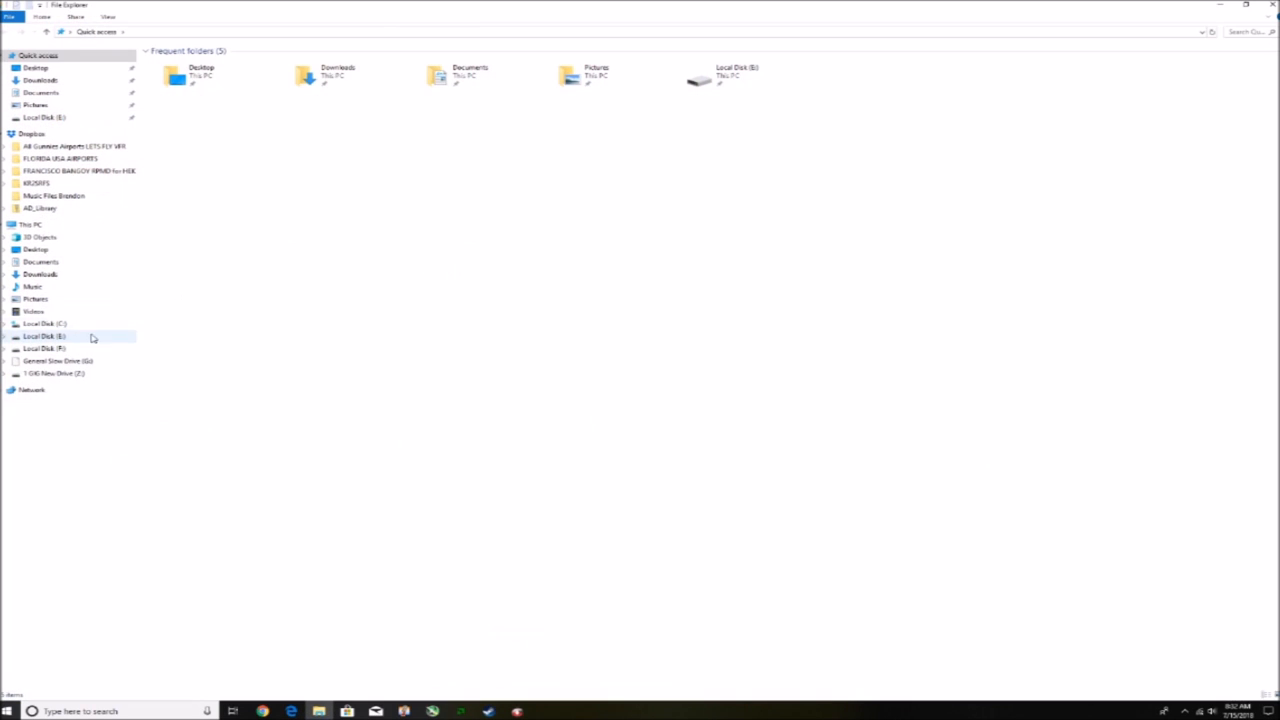
Step: Navigate to C:\X-Plane 11\Custom Scenery and look over its zOrtho4XP tile shortcuts
left_click(40, 324)
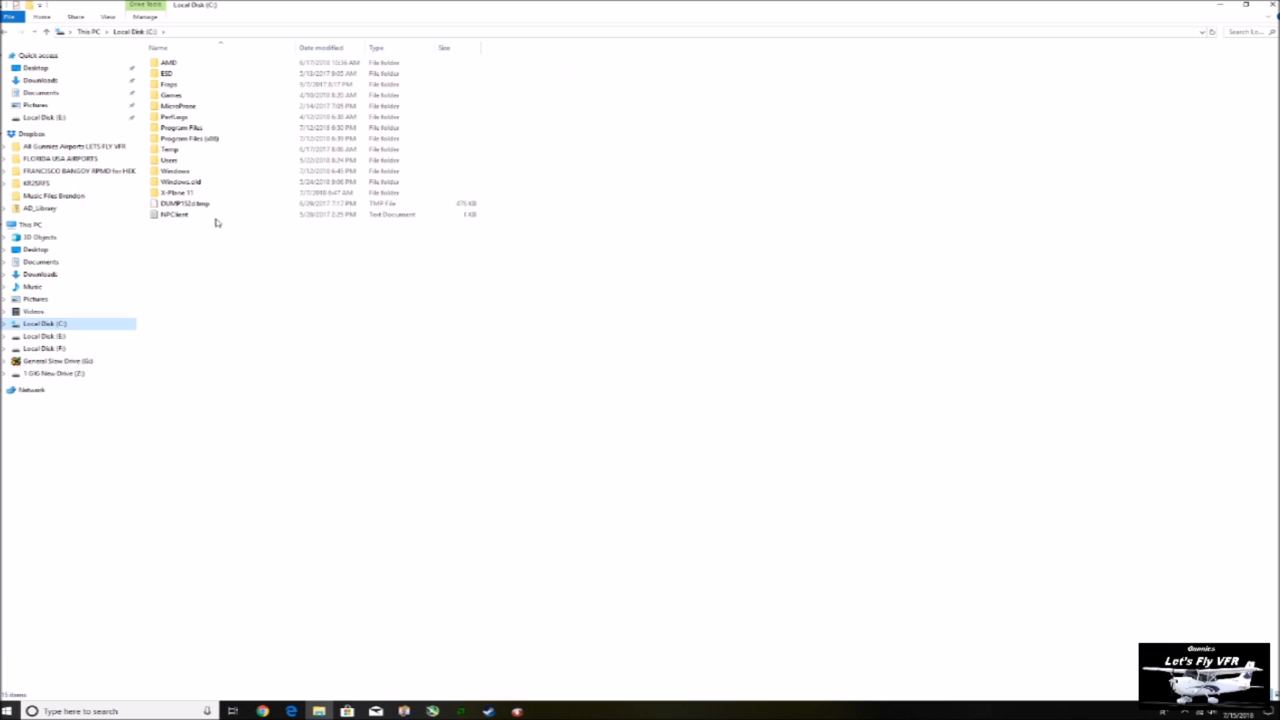
double_click(176, 182)
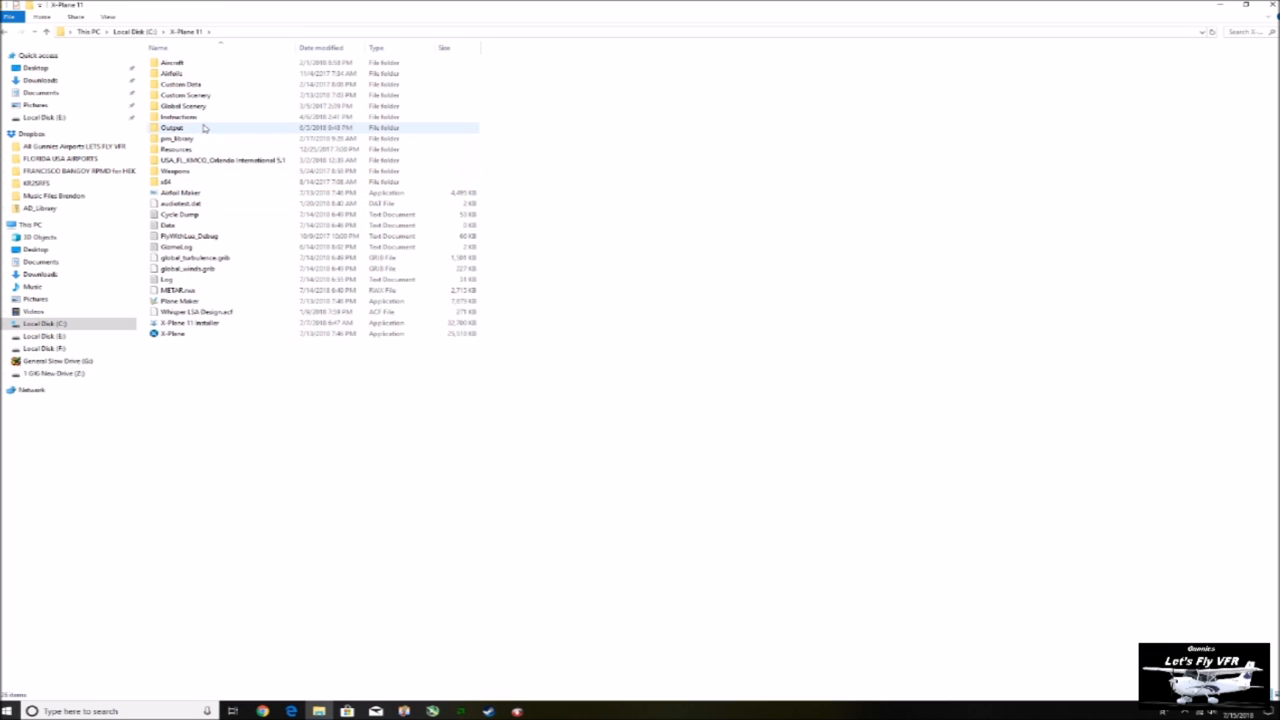
left_click(184, 96)
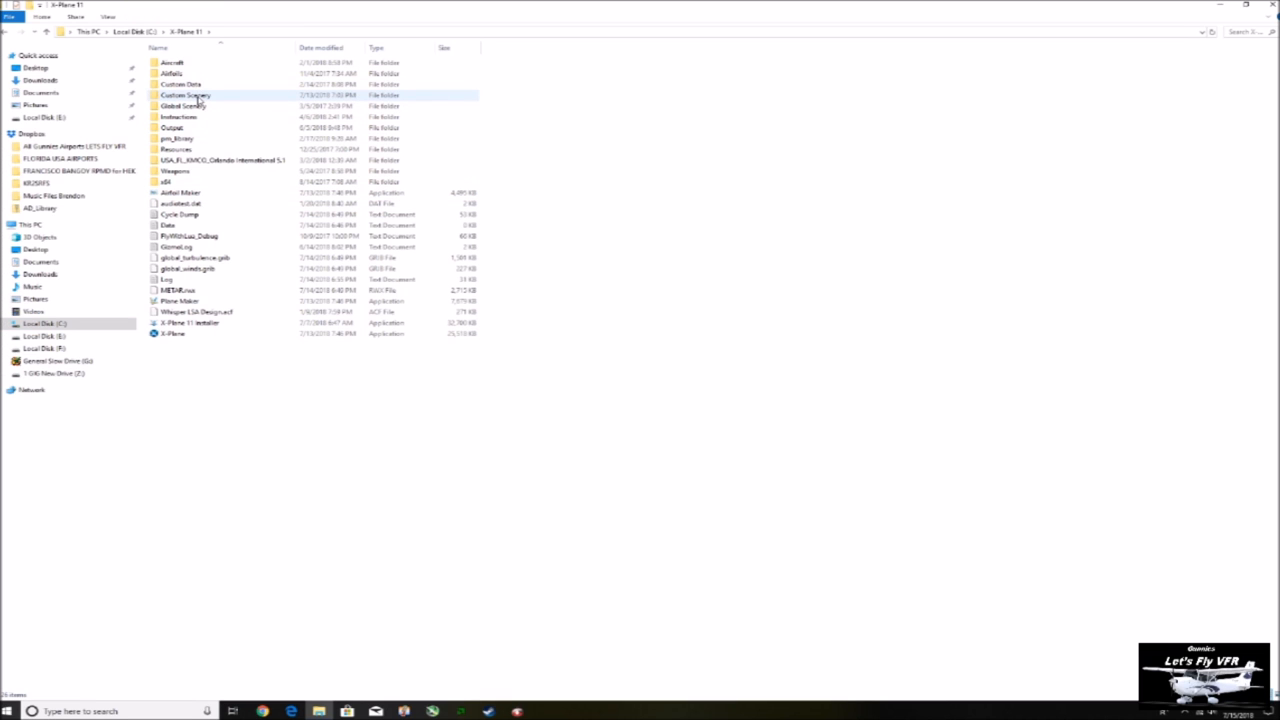
double_click(180, 94)
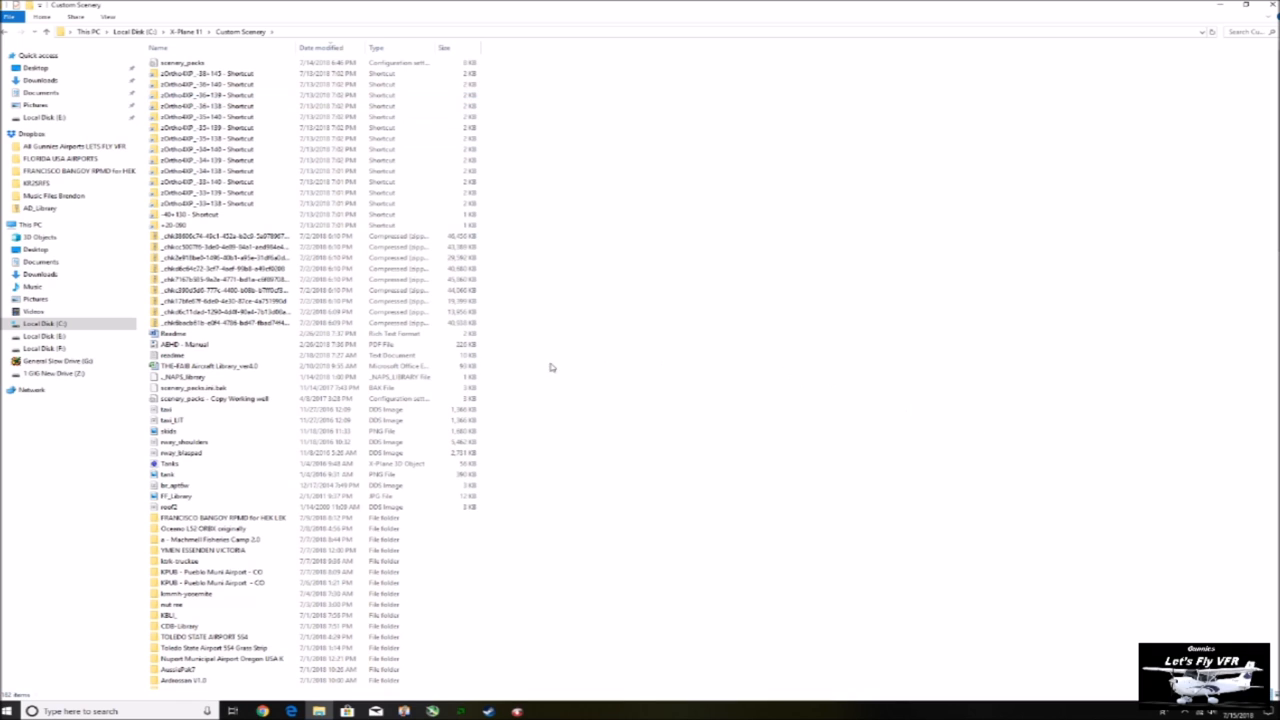
left_click(200, 84)
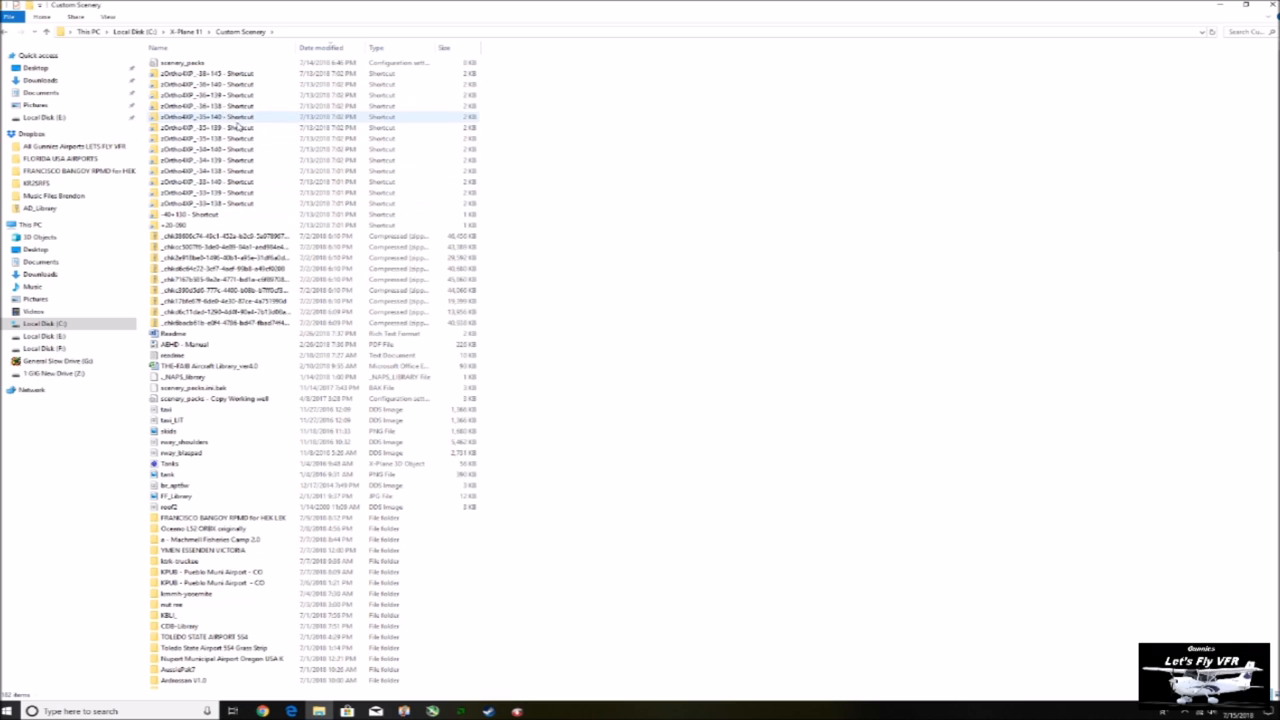
left_click(204, 126)
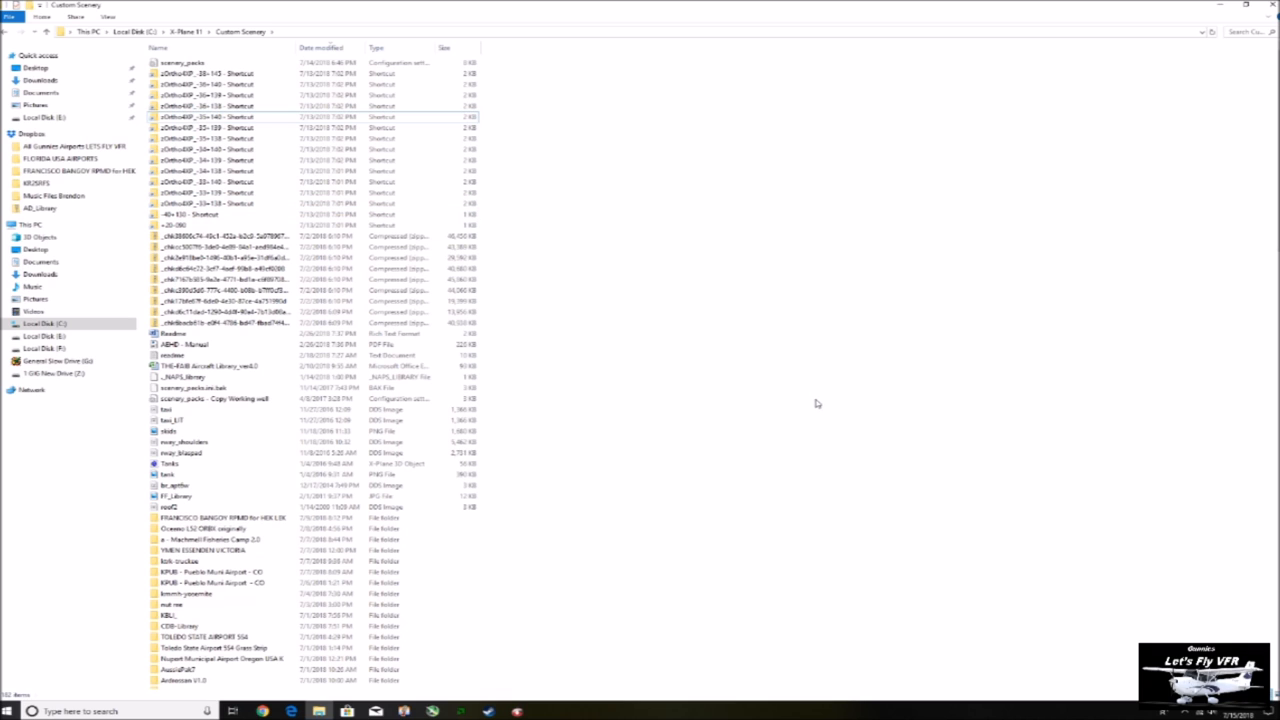
mouse_move(228, 204)
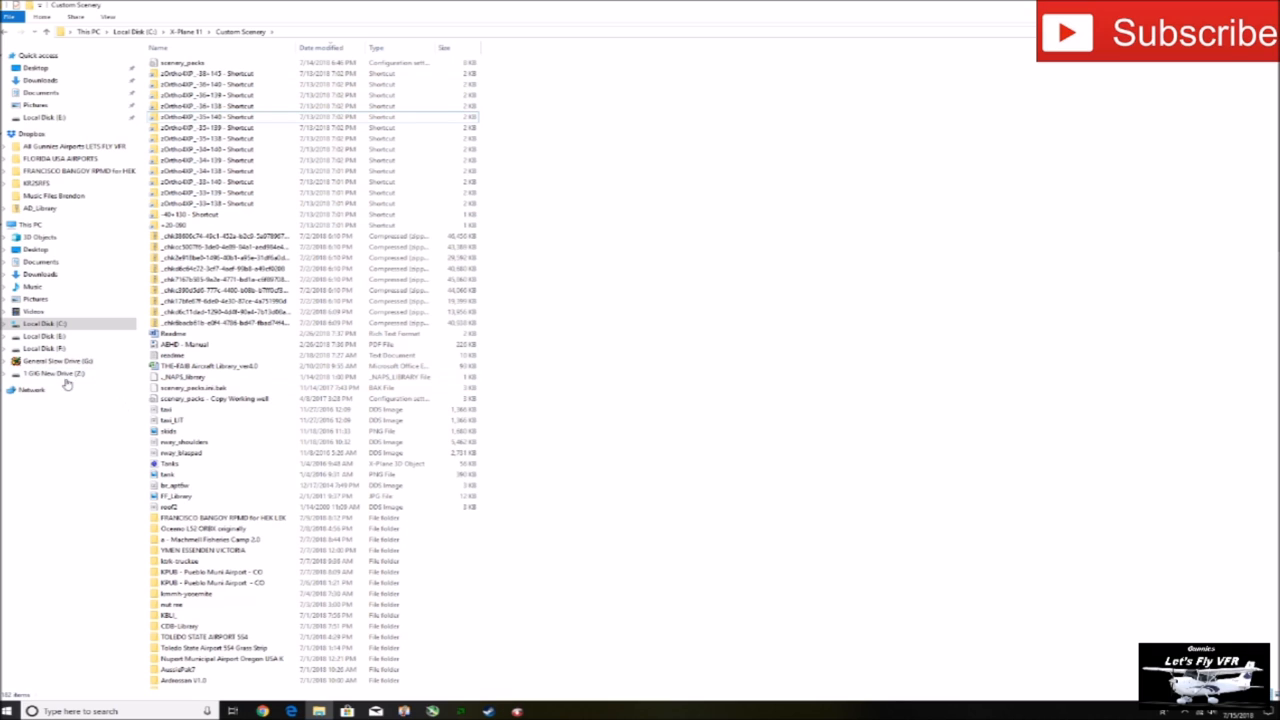
Step: Go to the XPlane11 Orthos folder on drive E holding the stored zOrtho4XP tile folders
left_click(54, 374)
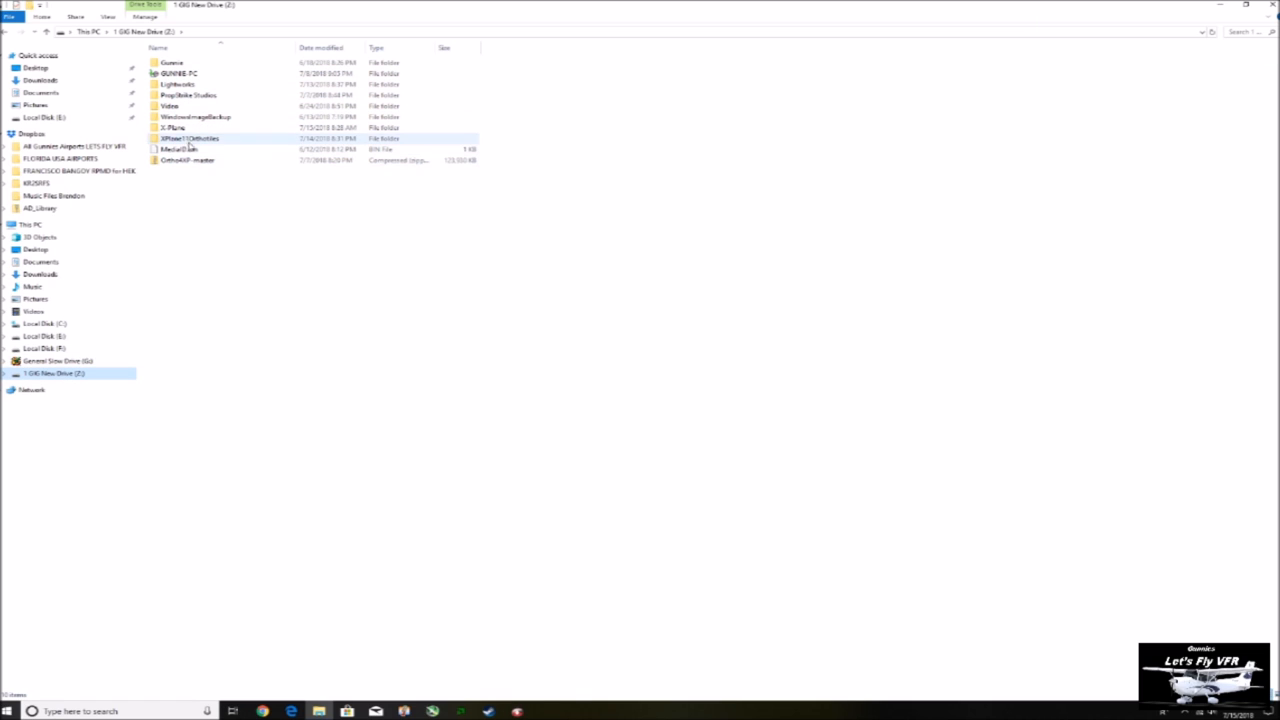
left_click(190, 138)
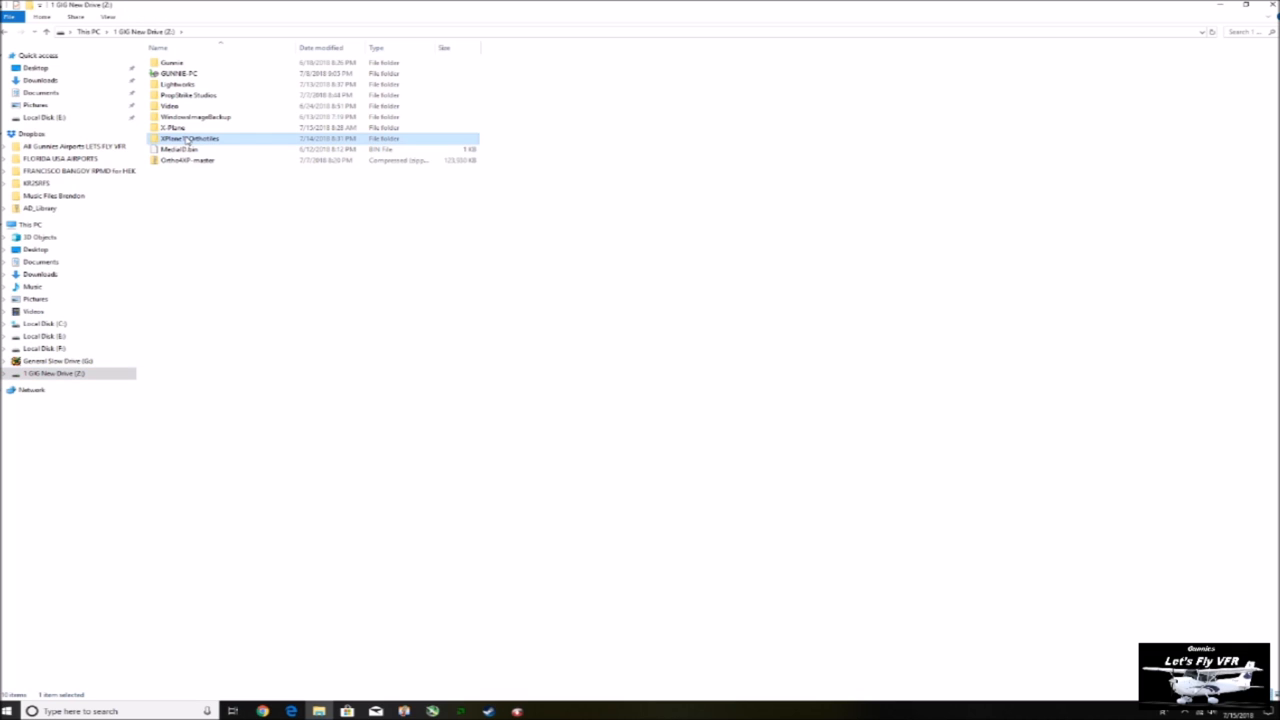
double_click(190, 136)
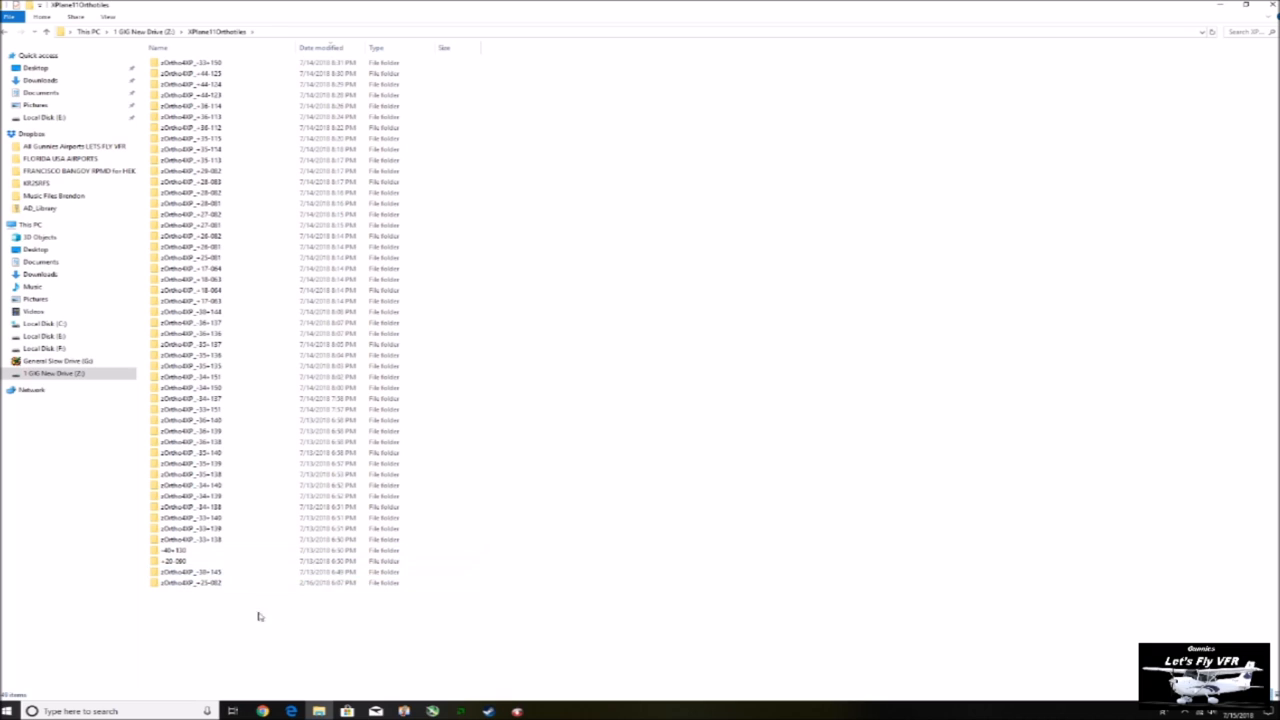
mouse_move(620, 444)
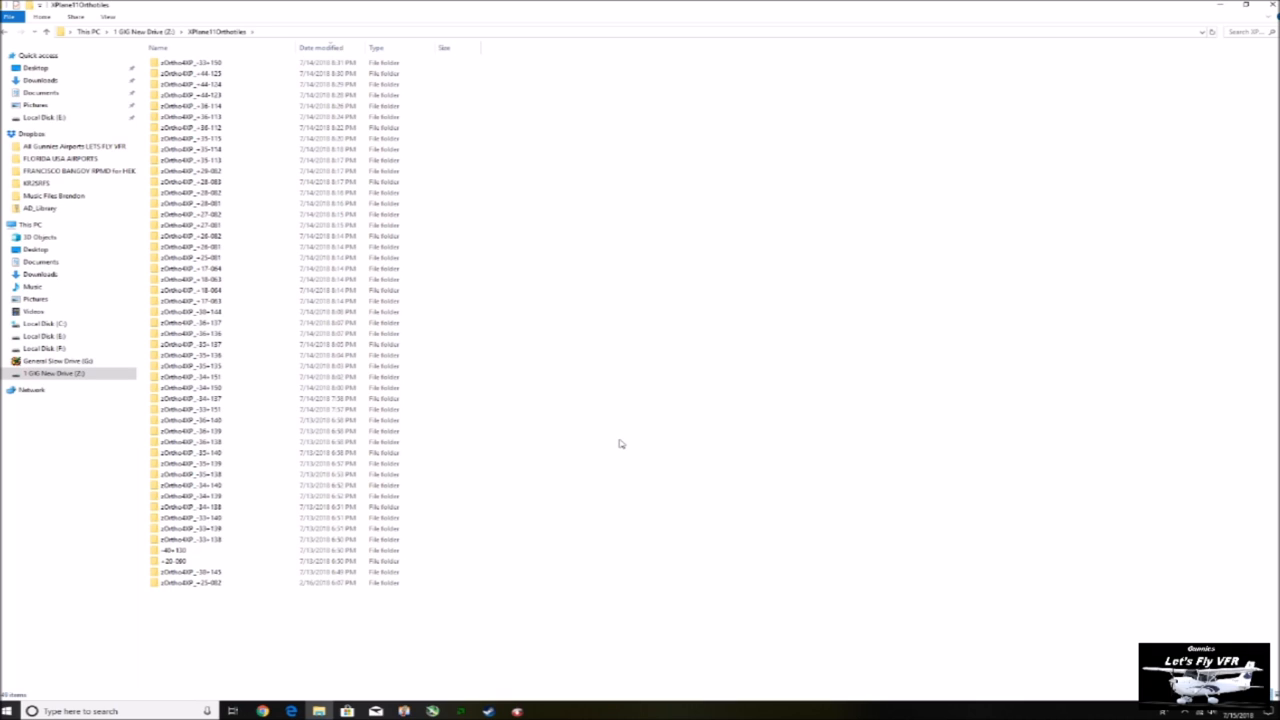
mouse_move(600, 428)
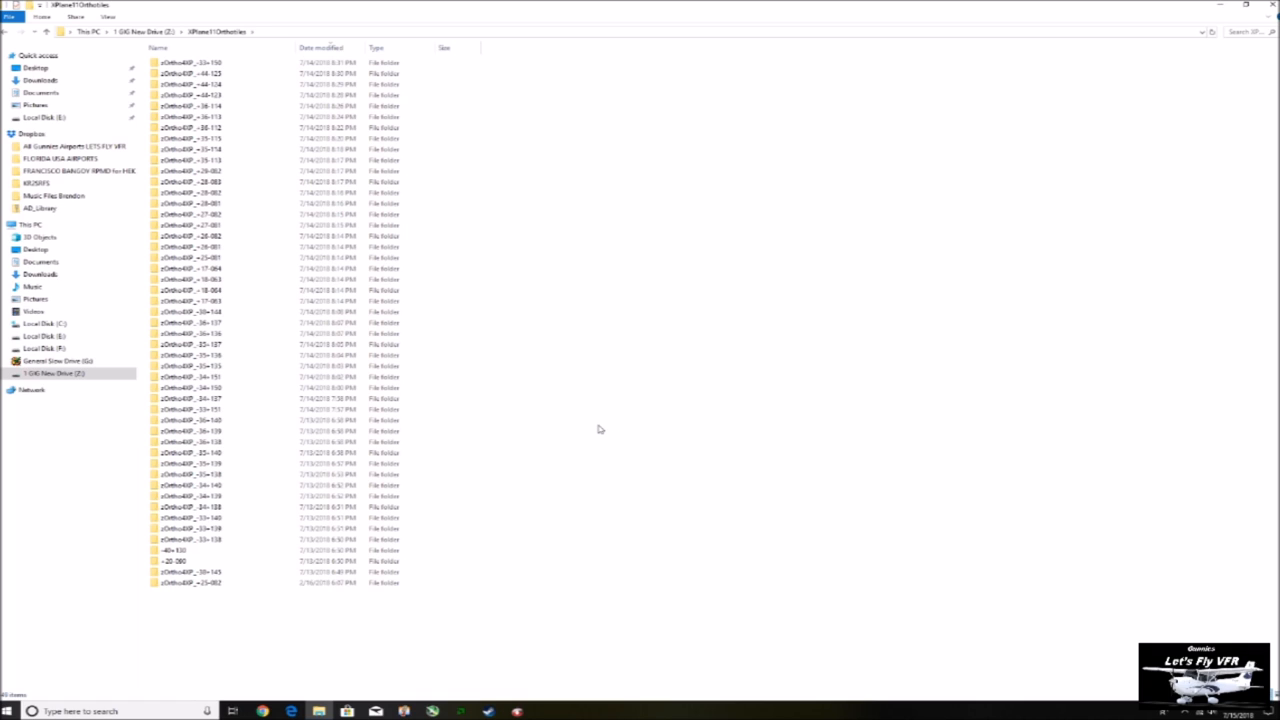
mouse_move(648, 474)
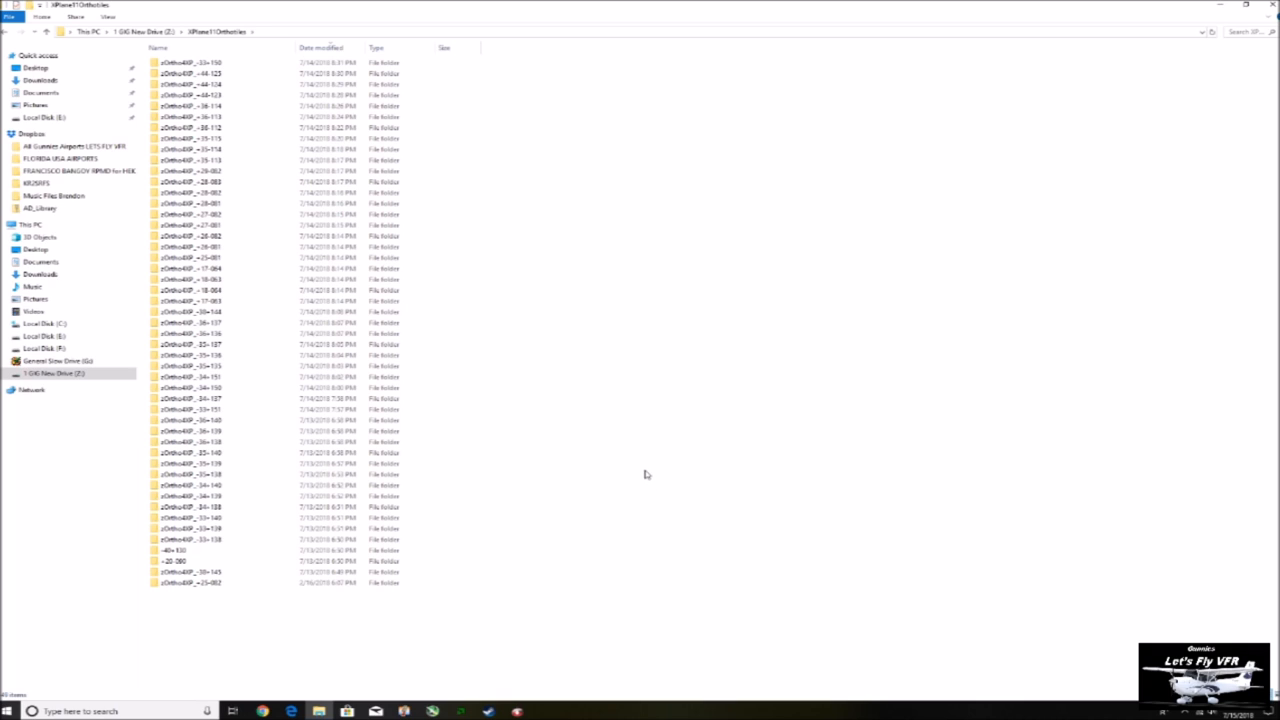
mouse_move(540, 468)
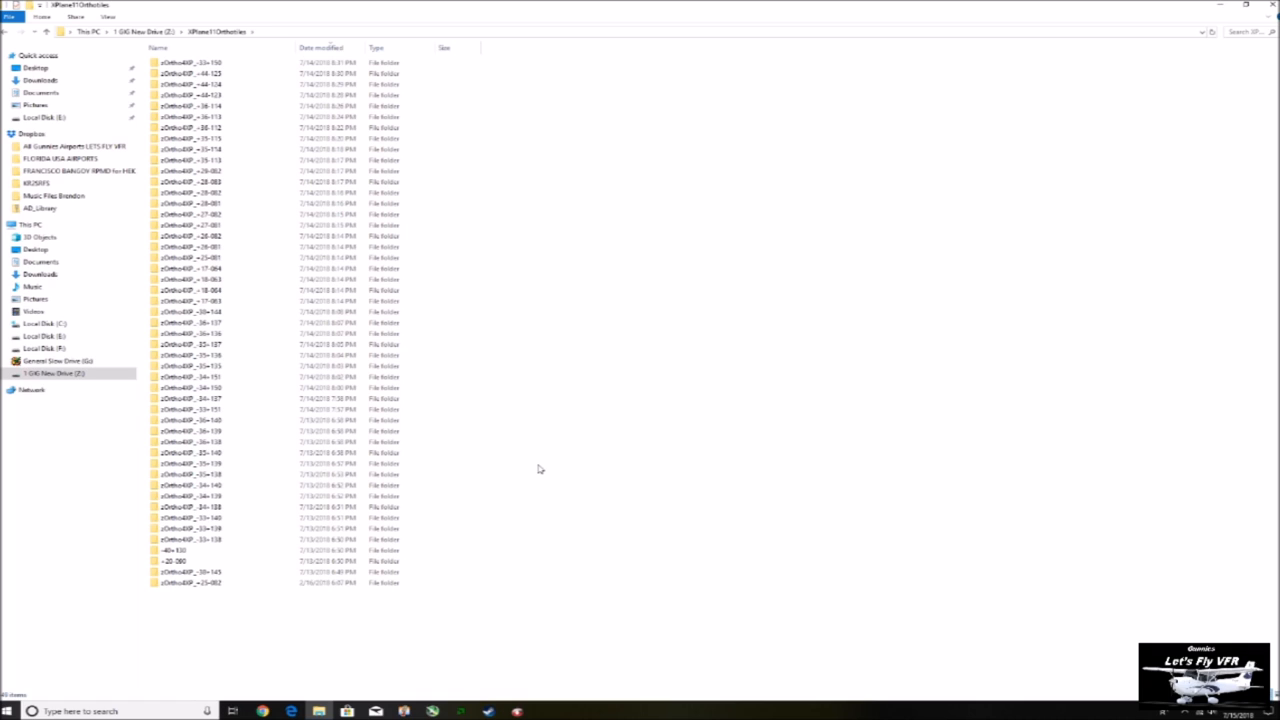
mouse_move(496, 596)
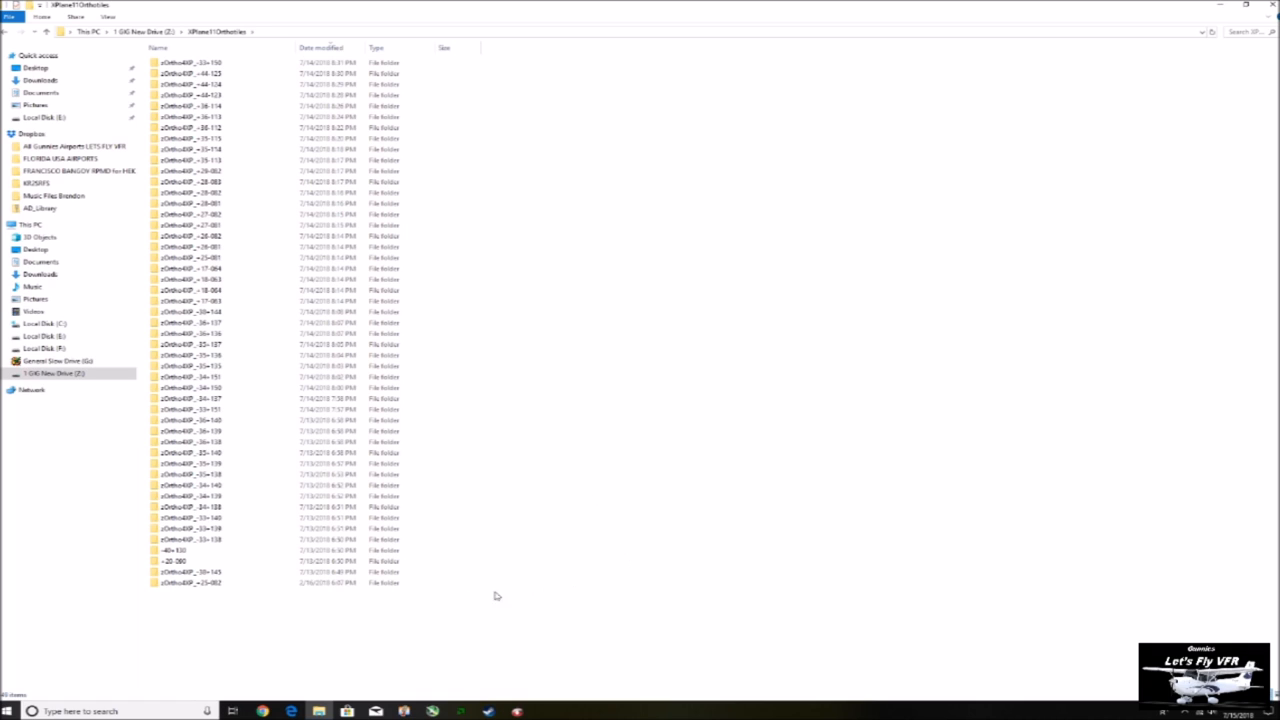
mouse_move(408, 668)
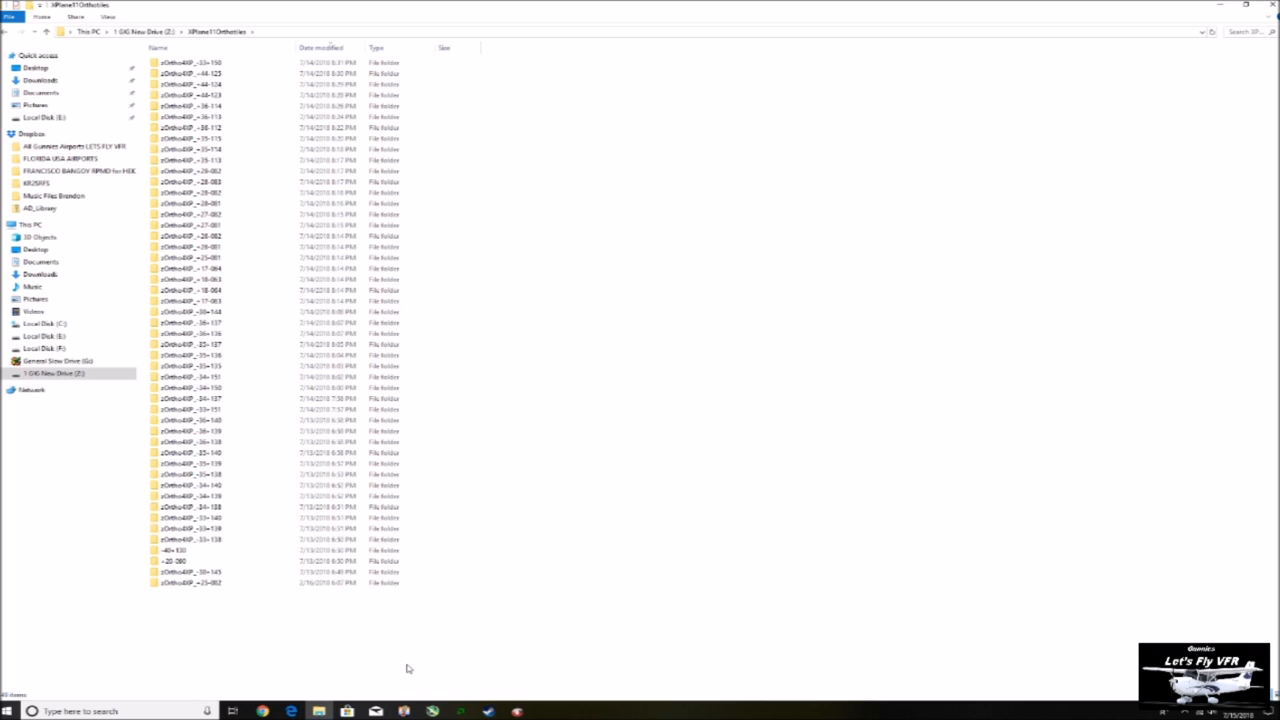
mouse_move(420, 668)
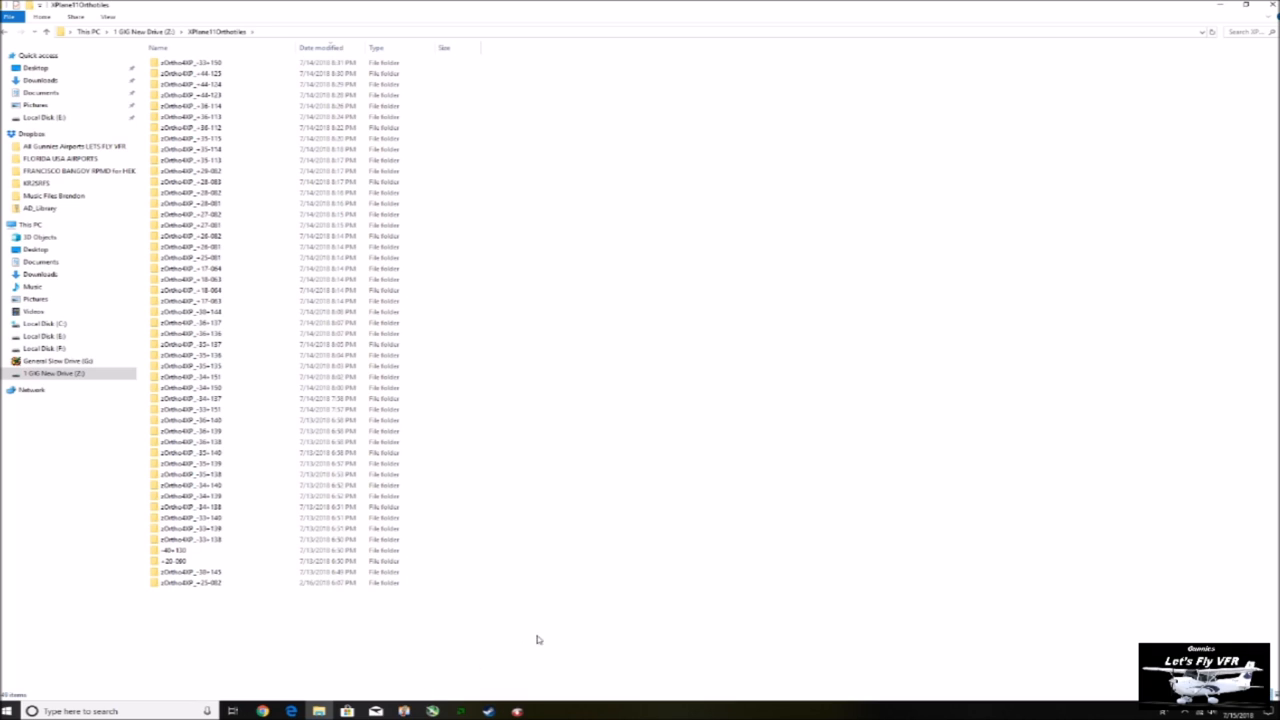
mouse_move(102, 448)
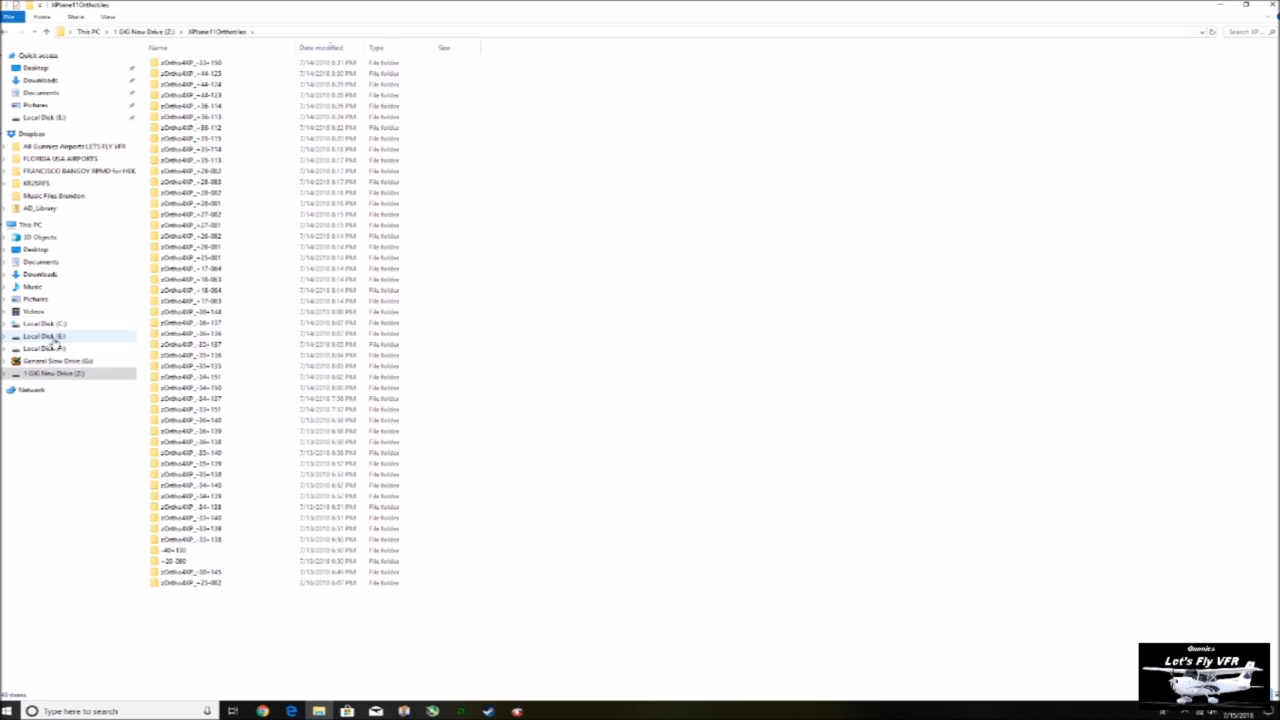
Step: Browse into Ortho4XP\Ortho4XP\Tiles on drive D and select one generated tile folder
left_click(40, 338)
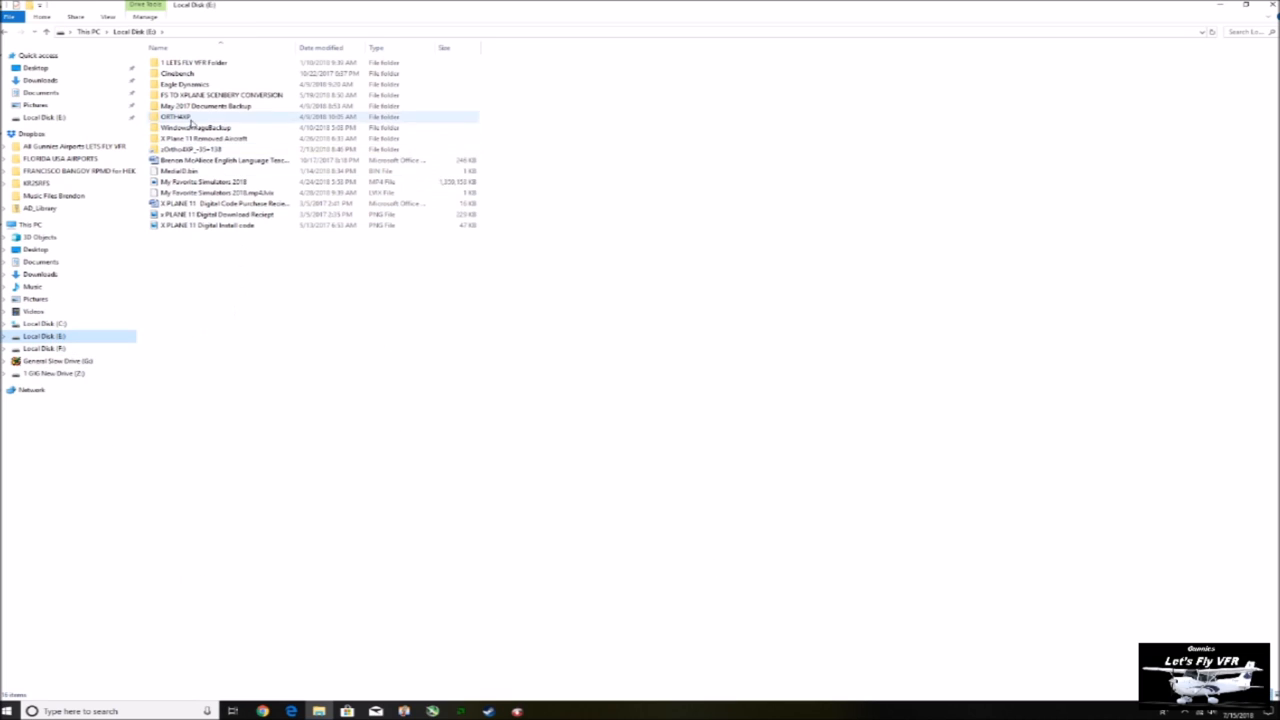
double_click(172, 120)
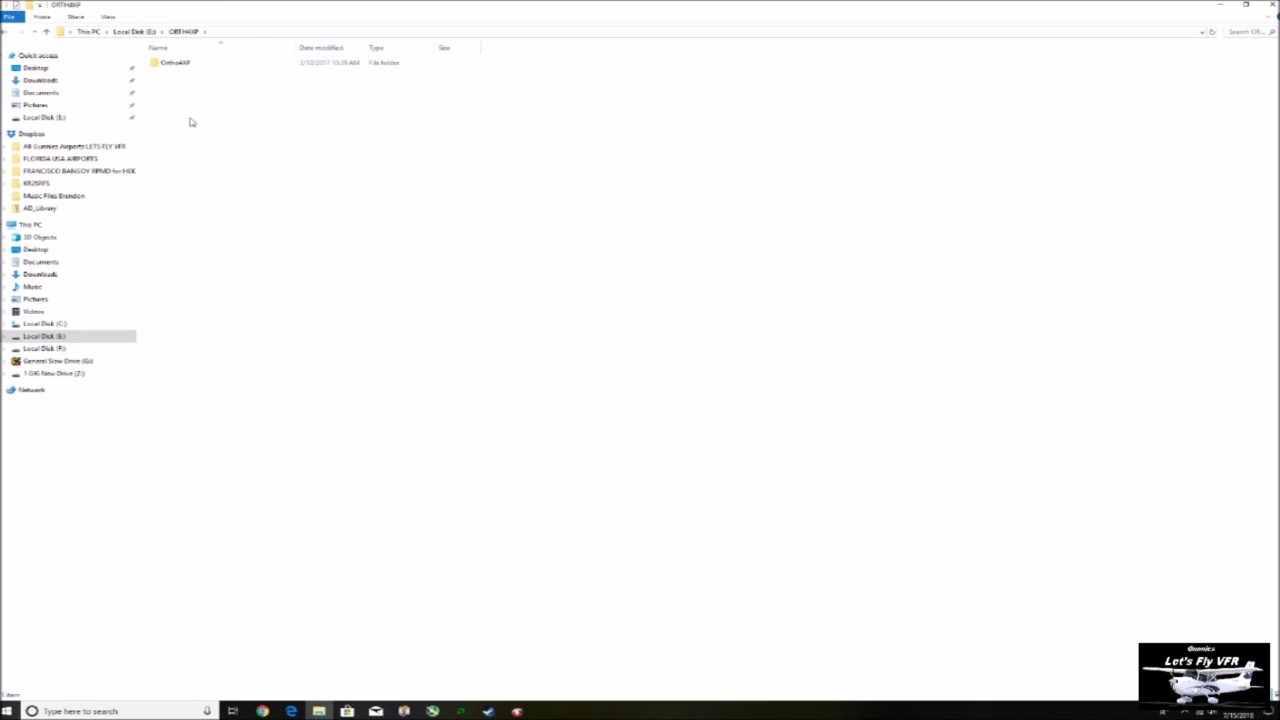
double_click(170, 62)
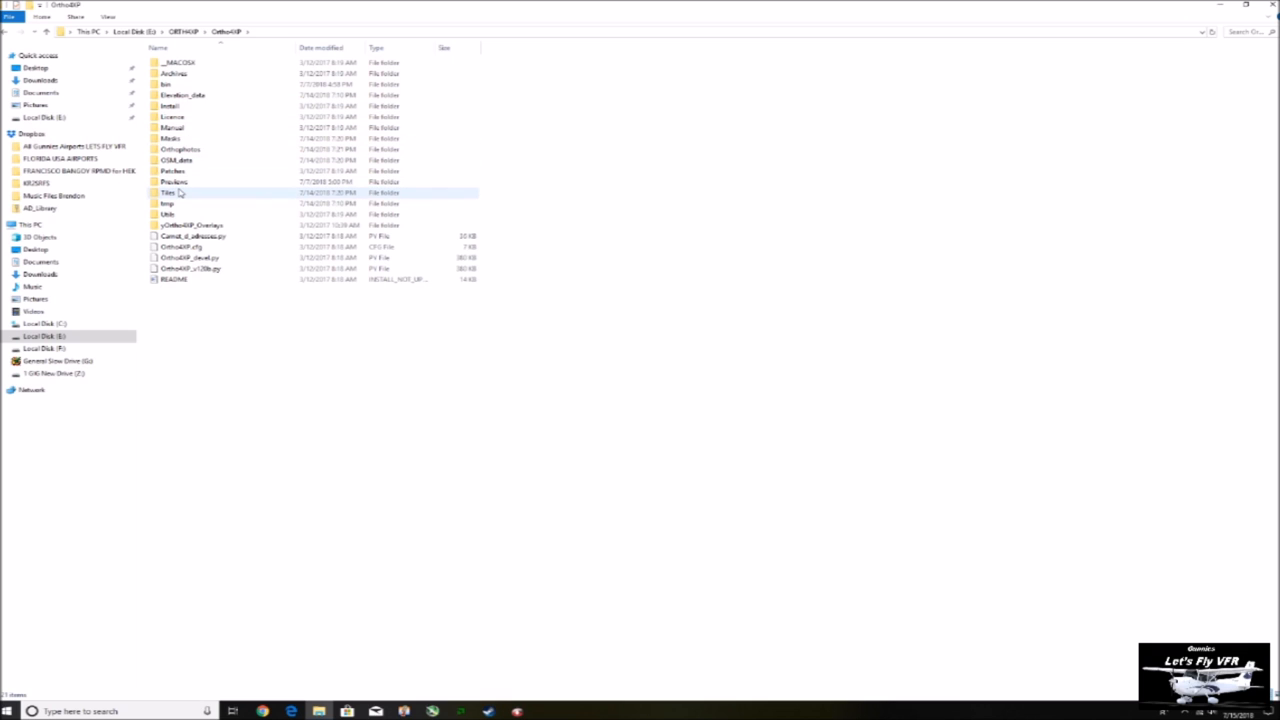
double_click(170, 192)
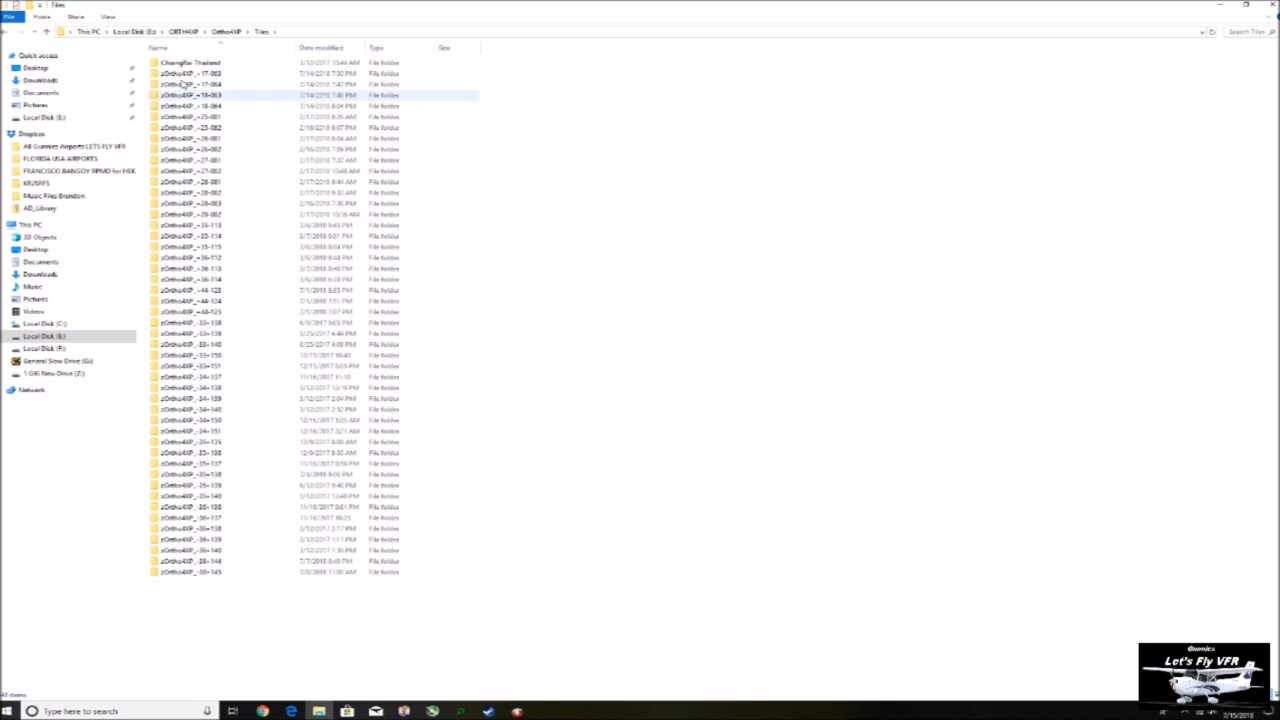
left_click(200, 590)
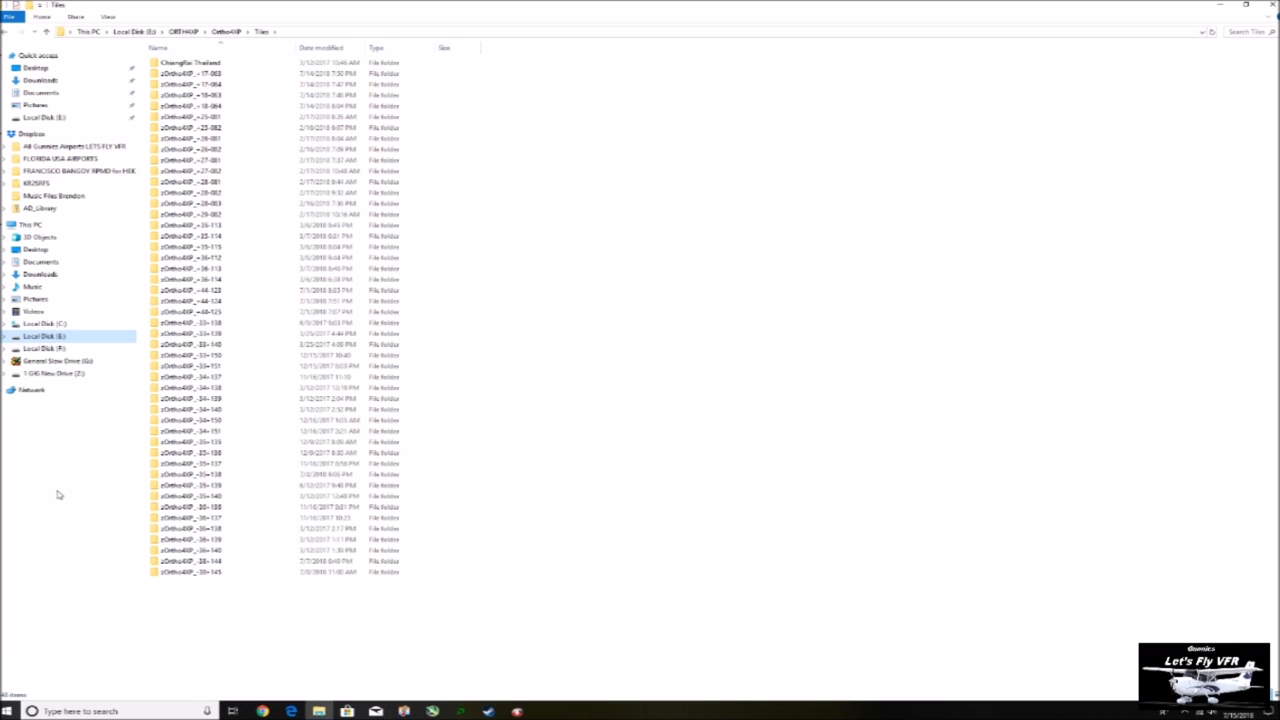
mouse_move(754, 516)
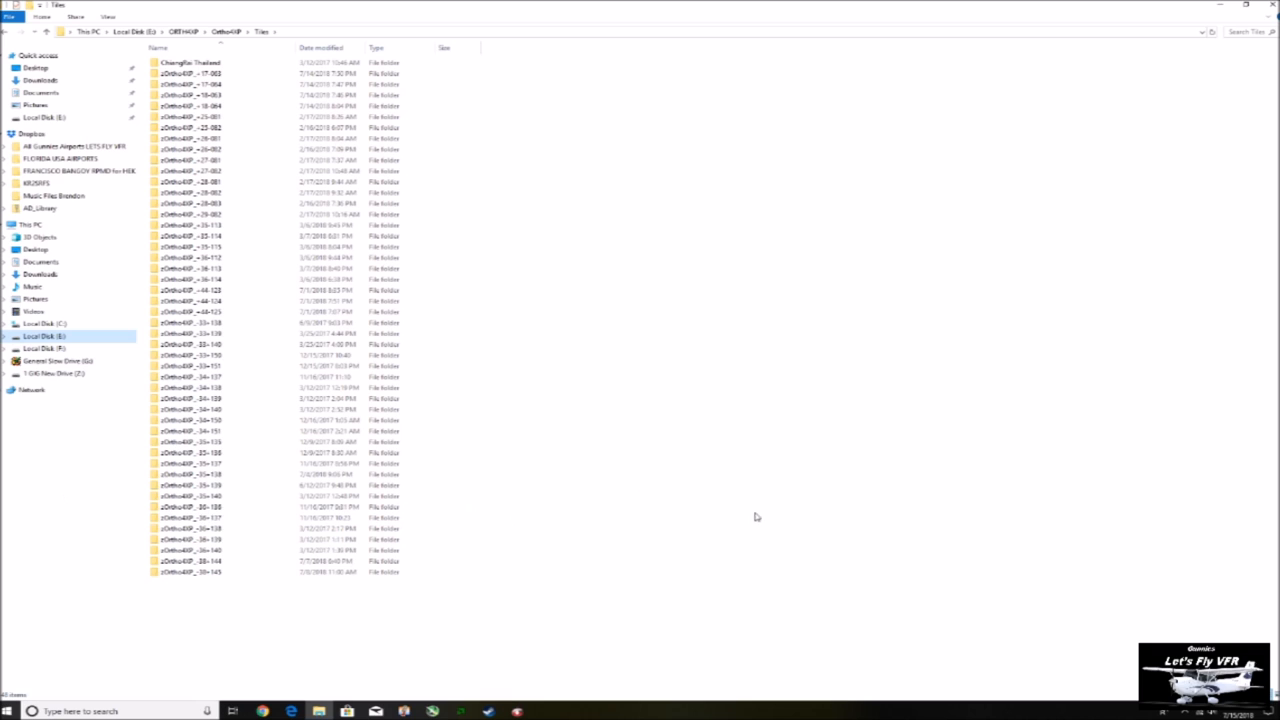
mouse_move(568, 300)
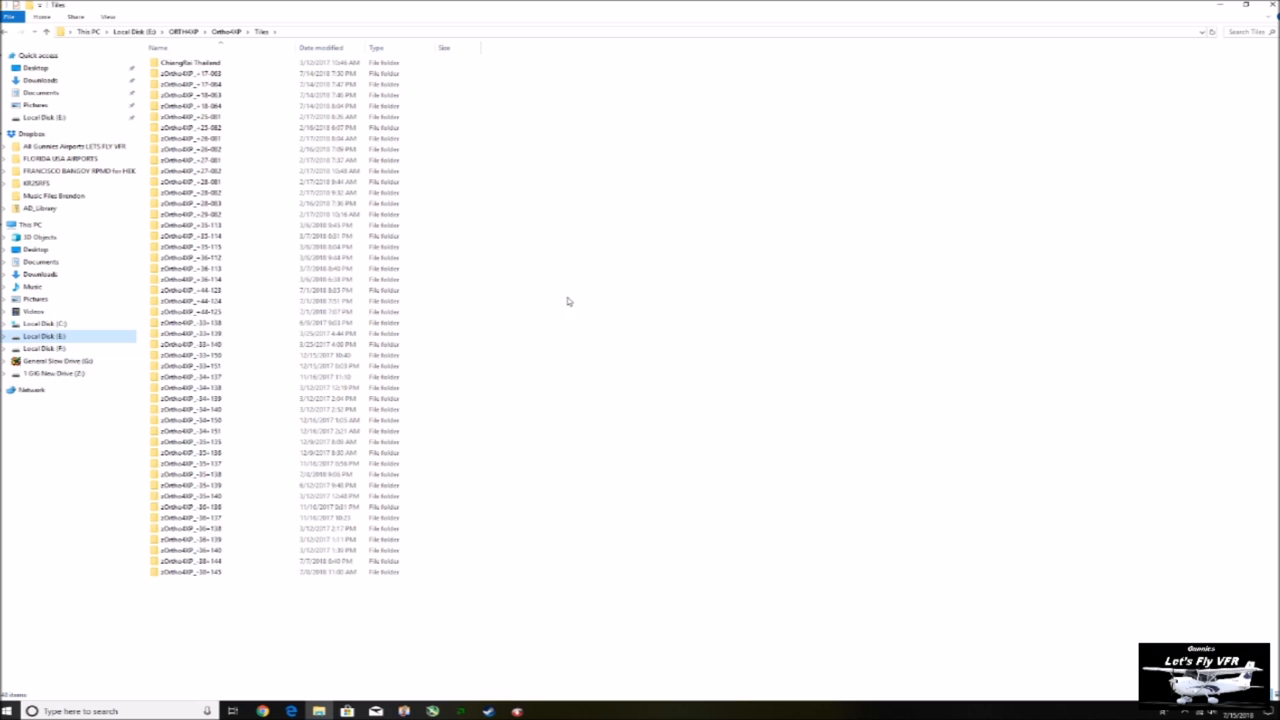
left_click(196, 188)
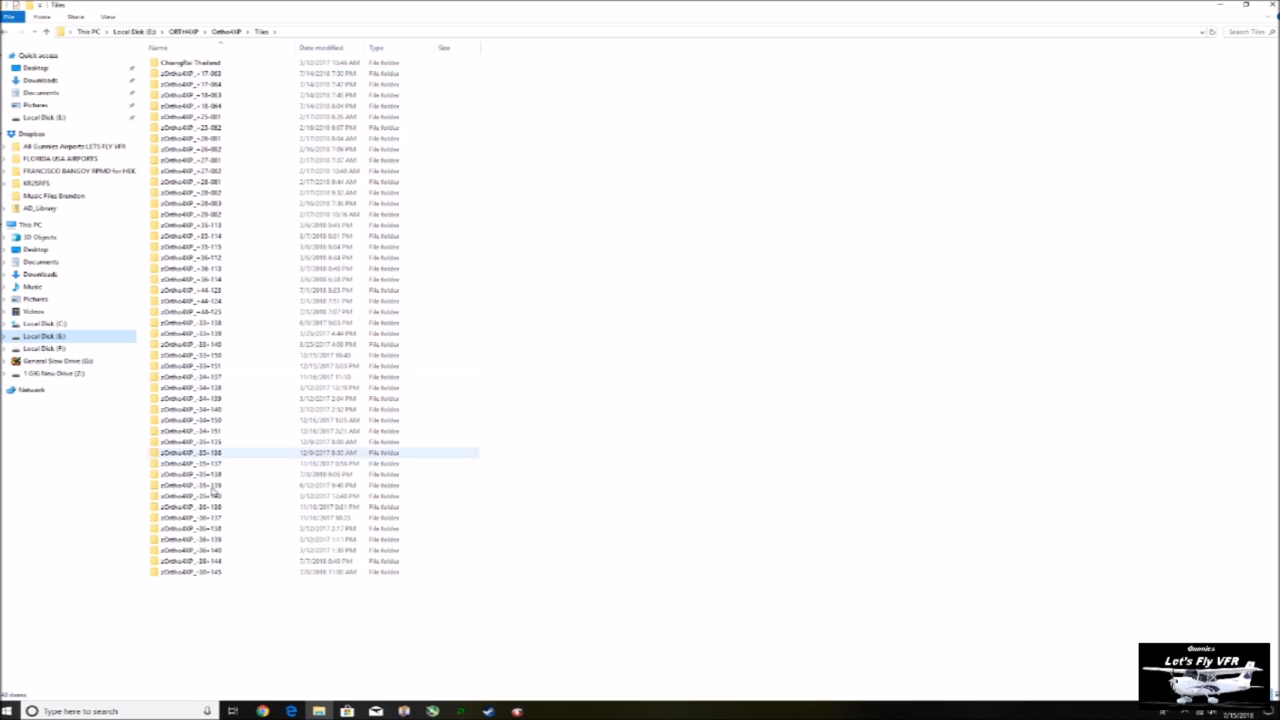
Step: In XPlane11 Orthos on the new drive, create a shortcut to one zOrtho4XP tile folder
left_click(56, 374)
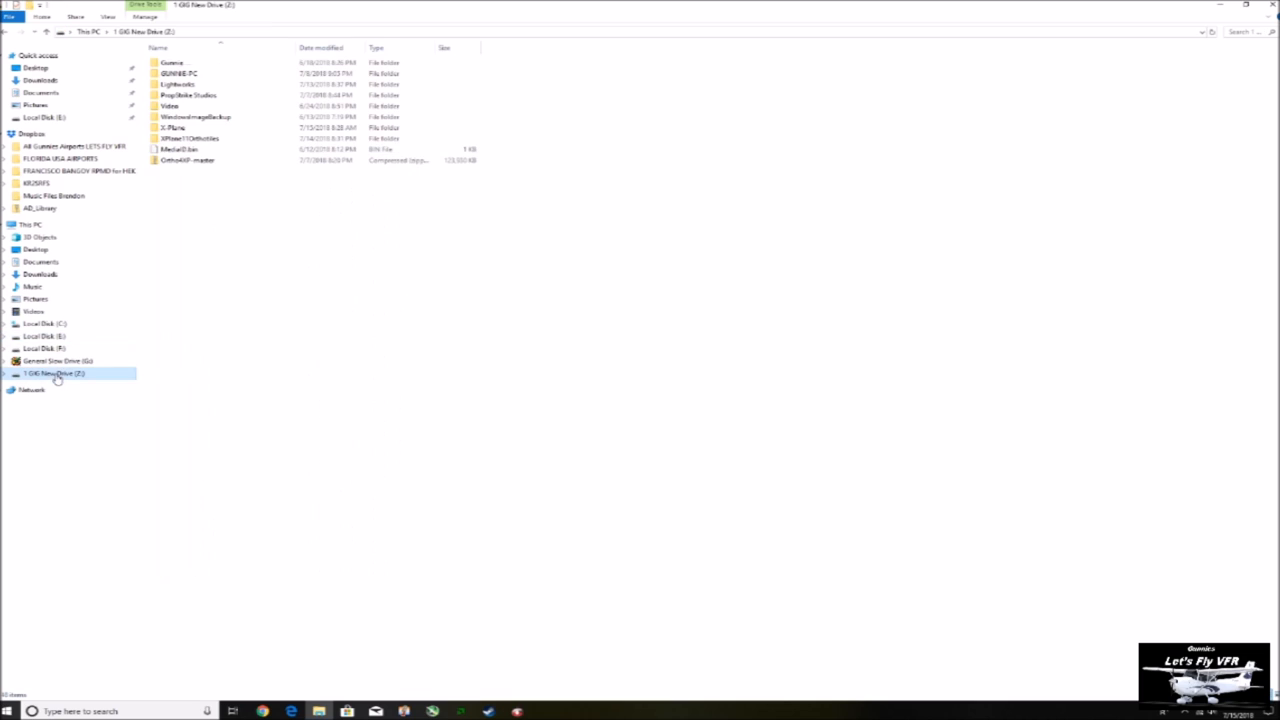
mouse_move(196, 140)
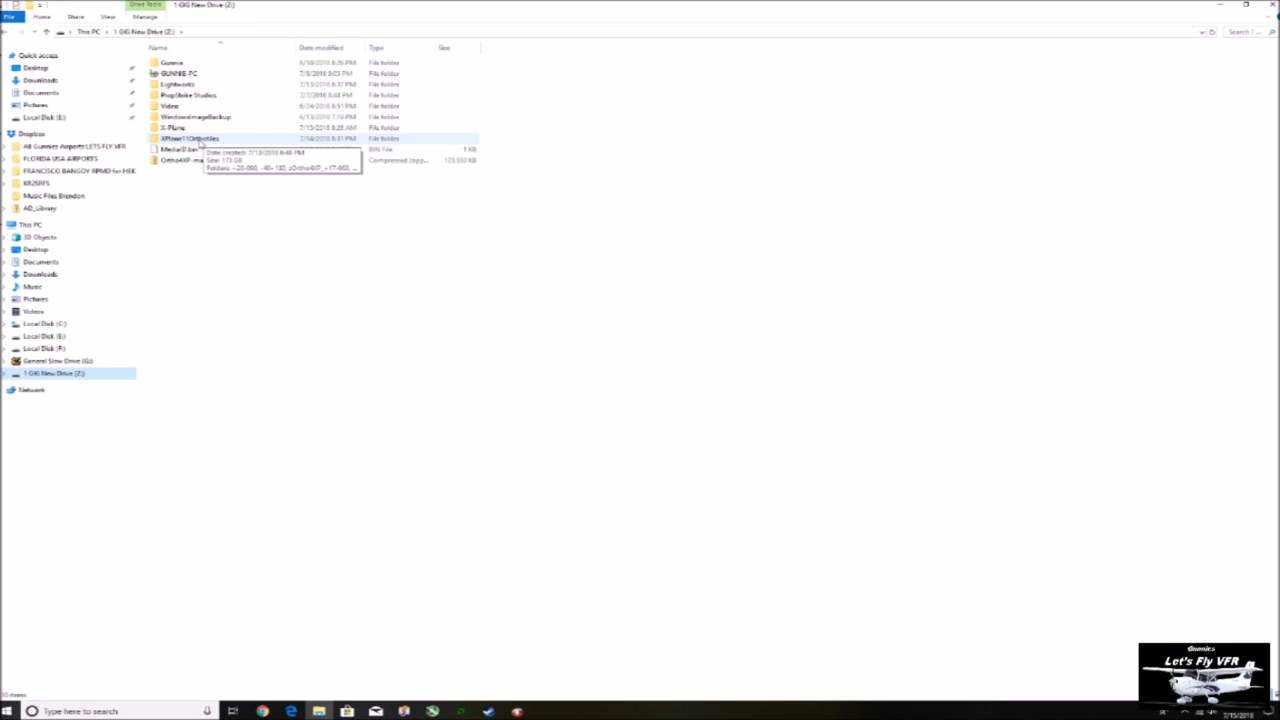
double_click(190, 138)
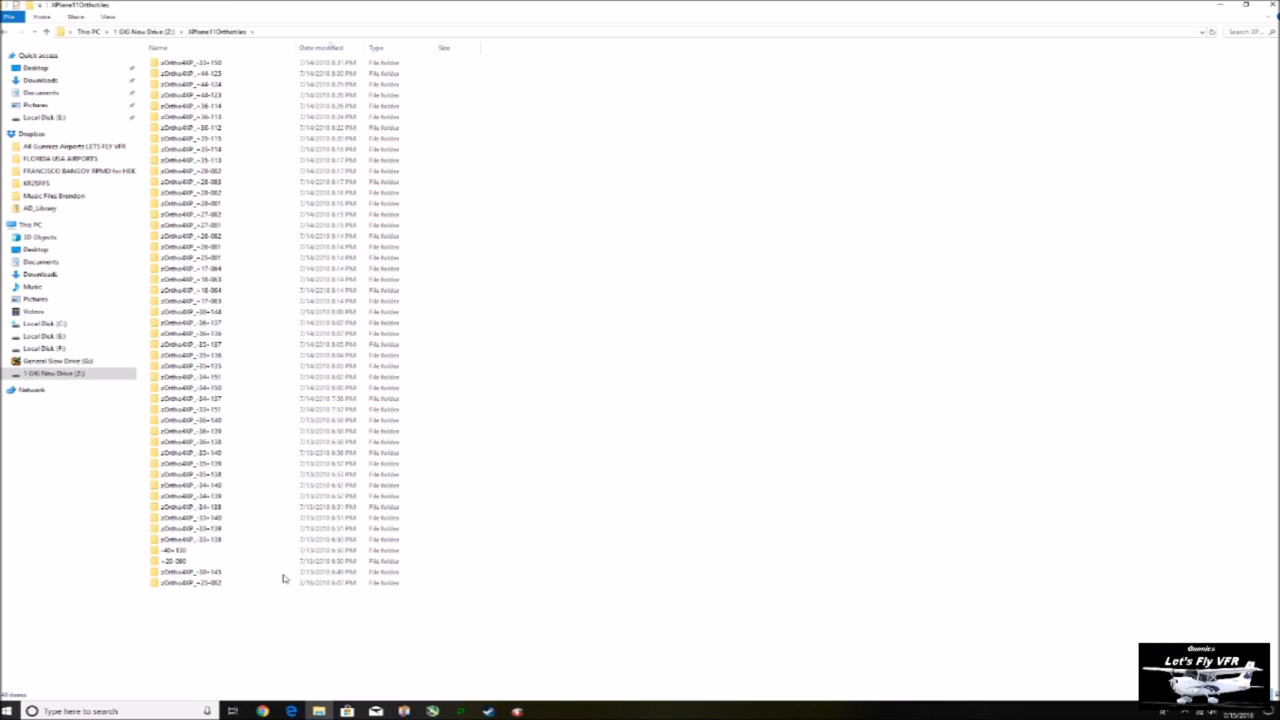
left_click(200, 74)
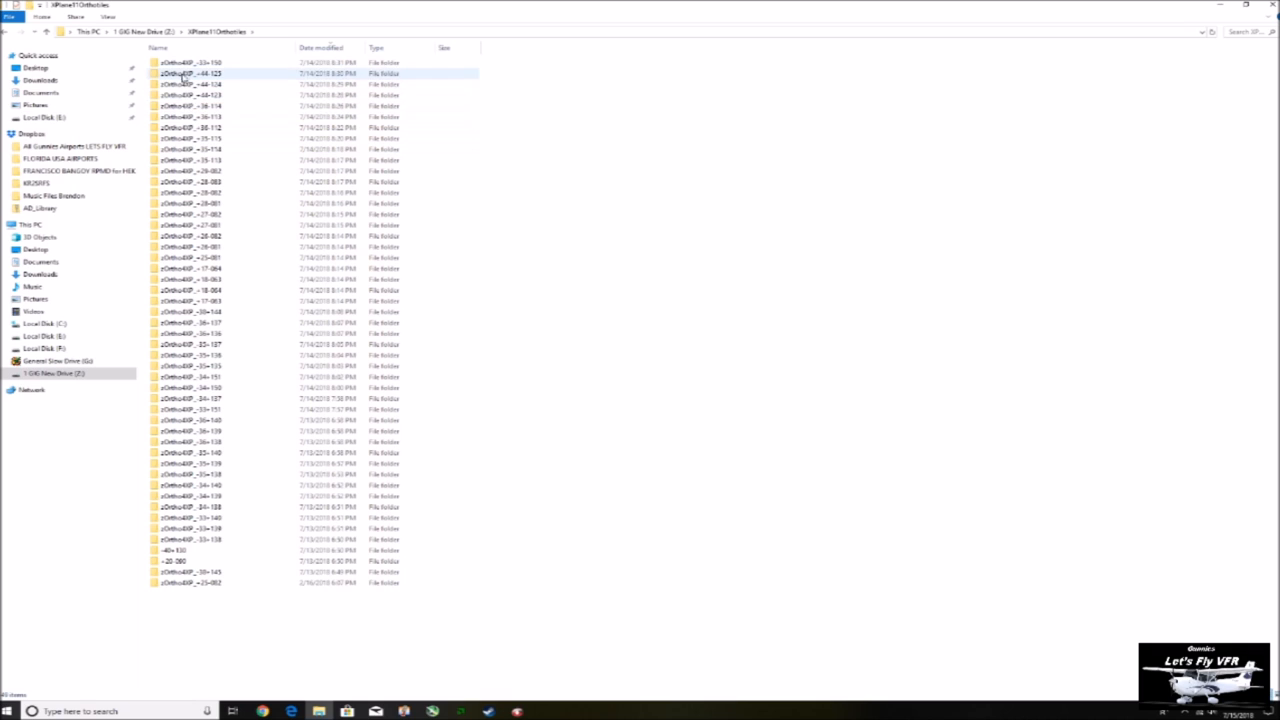
left_click(200, 74)
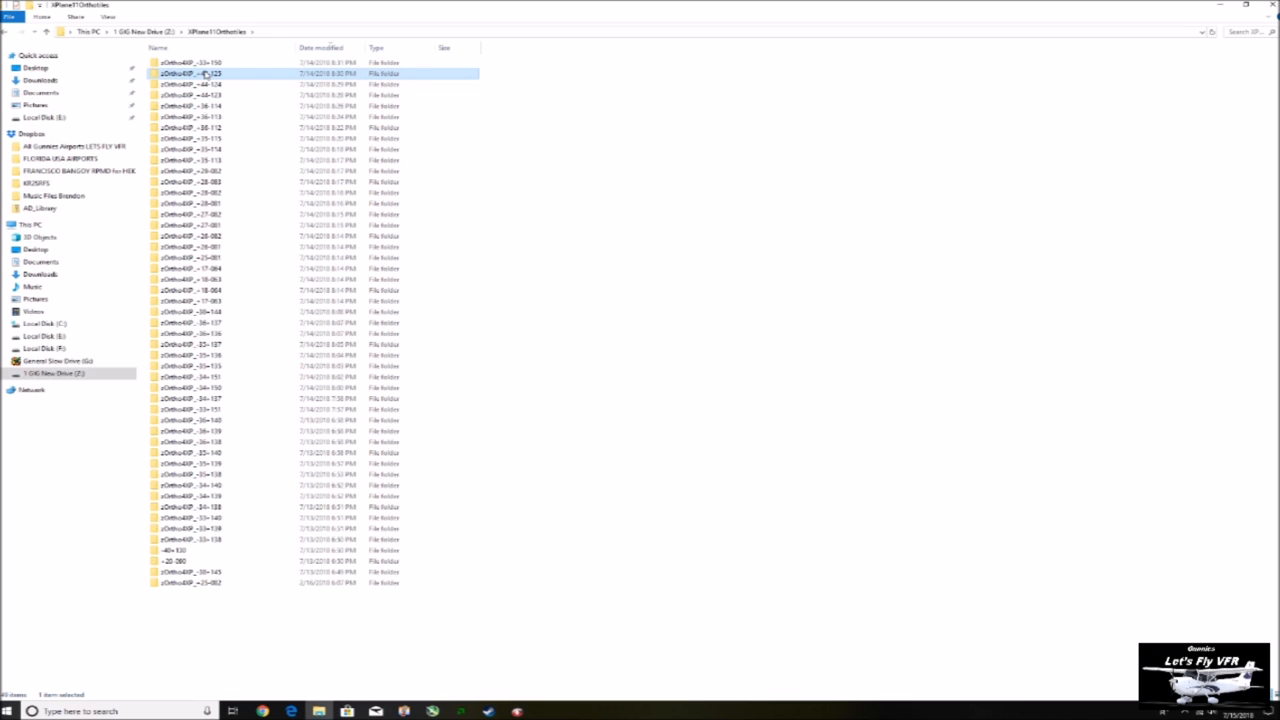
right_click(200, 74)
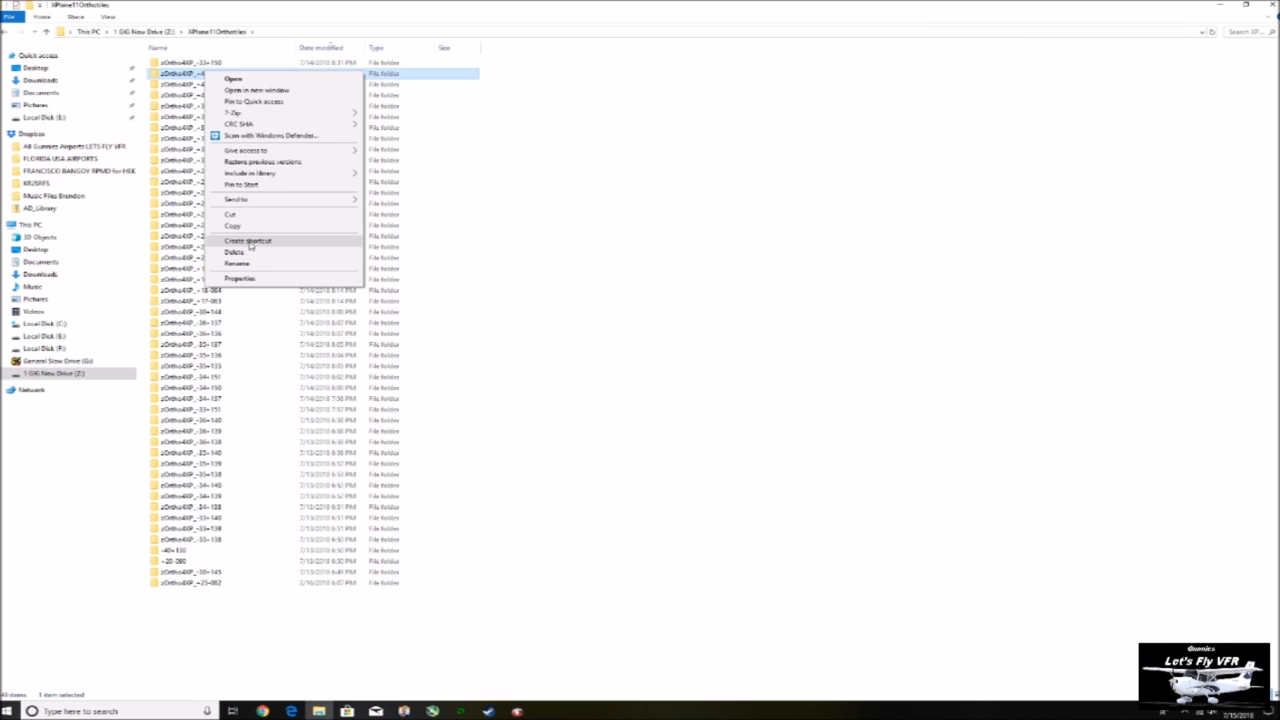
left_click(248, 240)
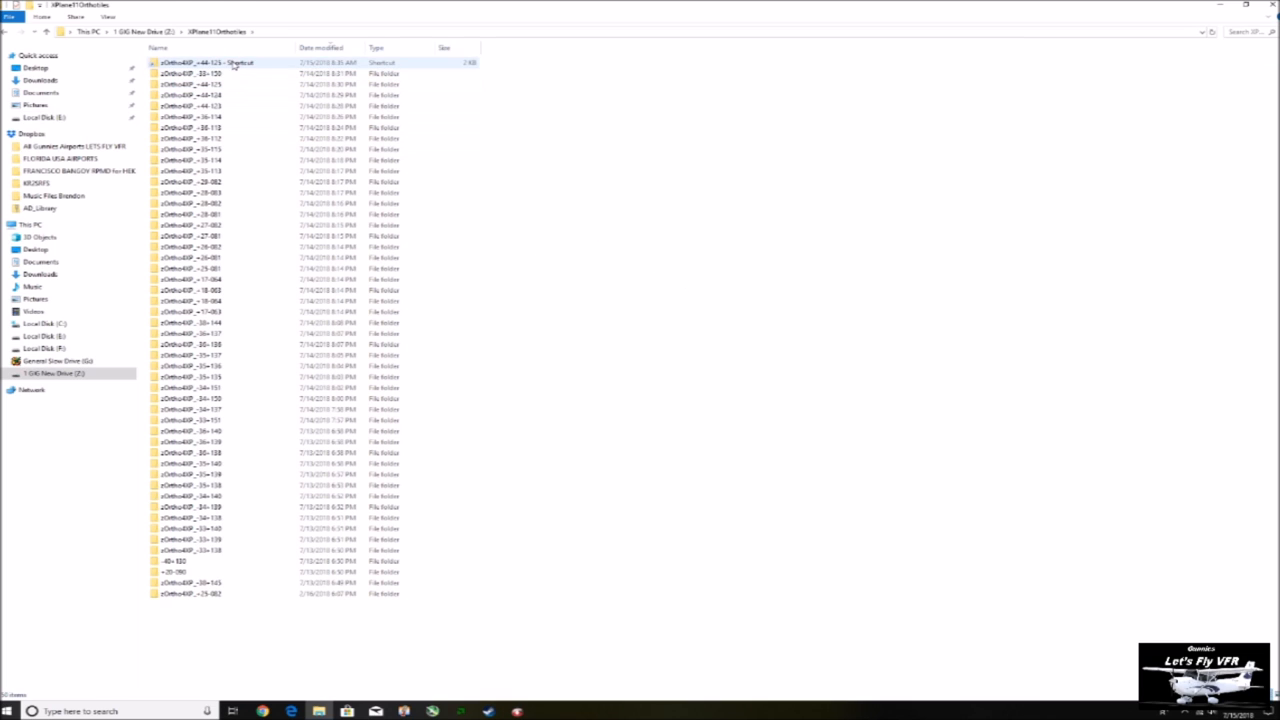
Step: Move the new +48-123 tile shortcut into C:\X-Plane 11\Custom Scenery
right_click(230, 58)
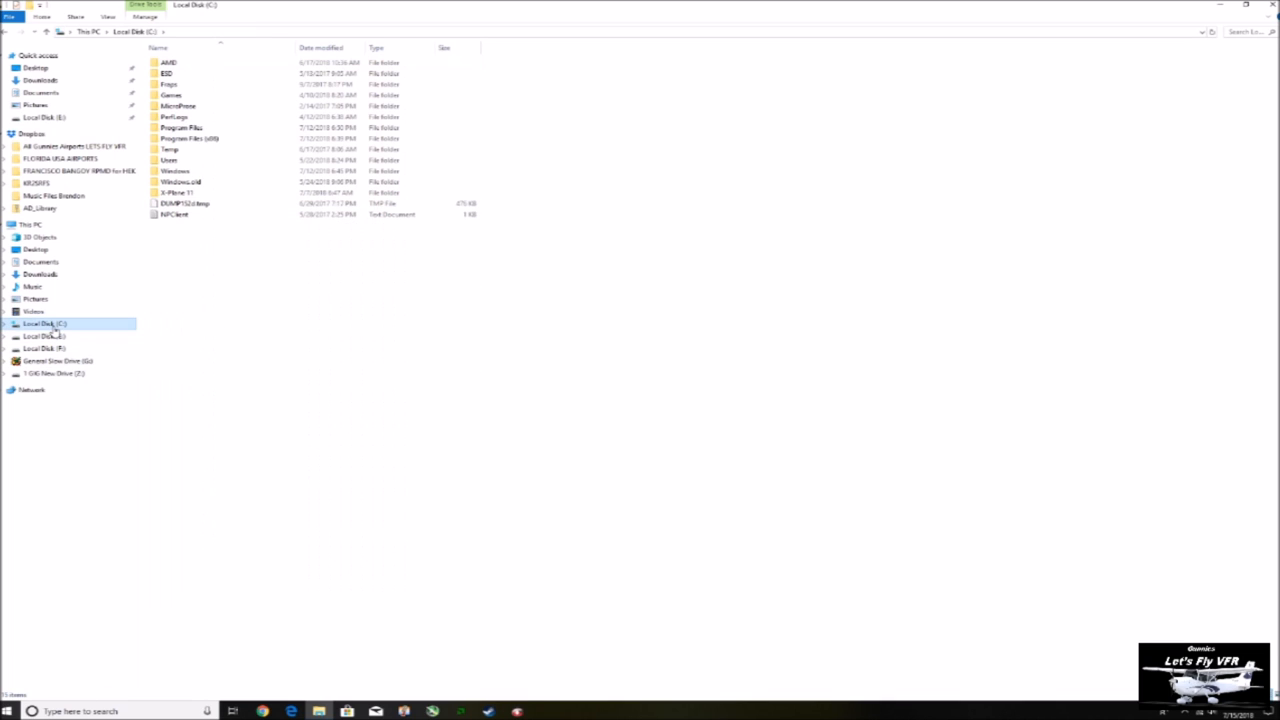
double_click(176, 188)
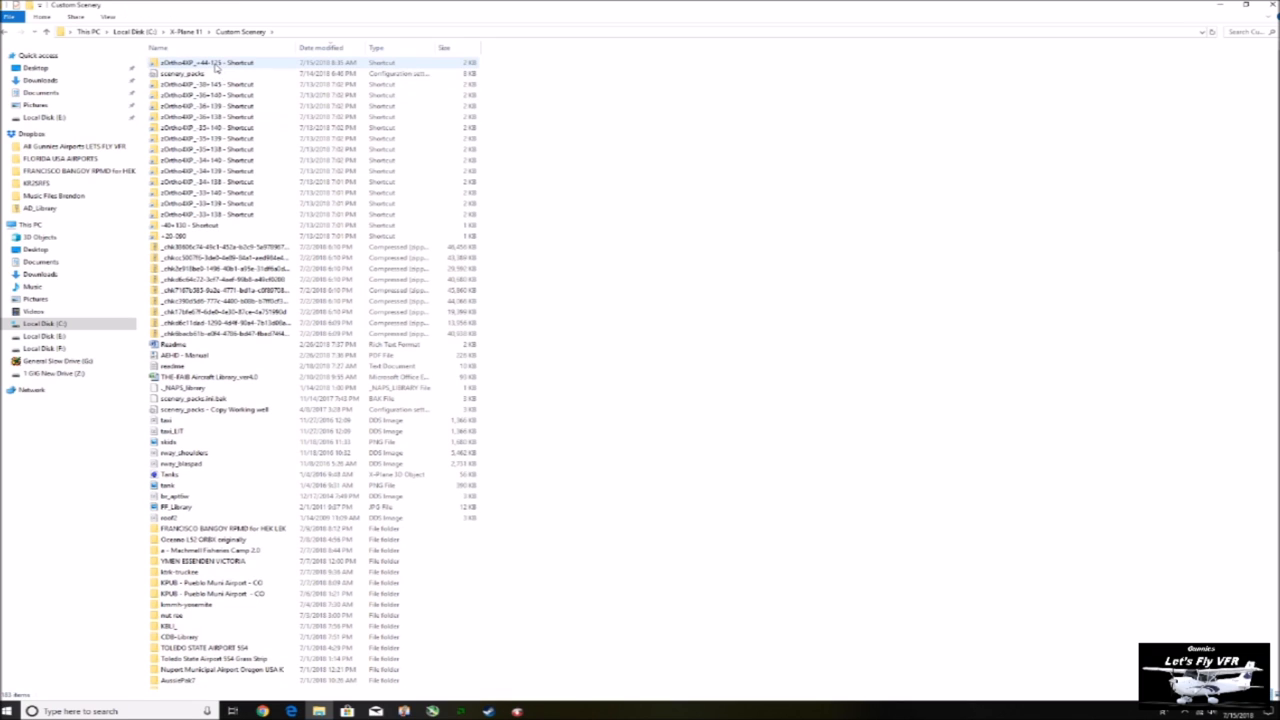
left_click(200, 62)
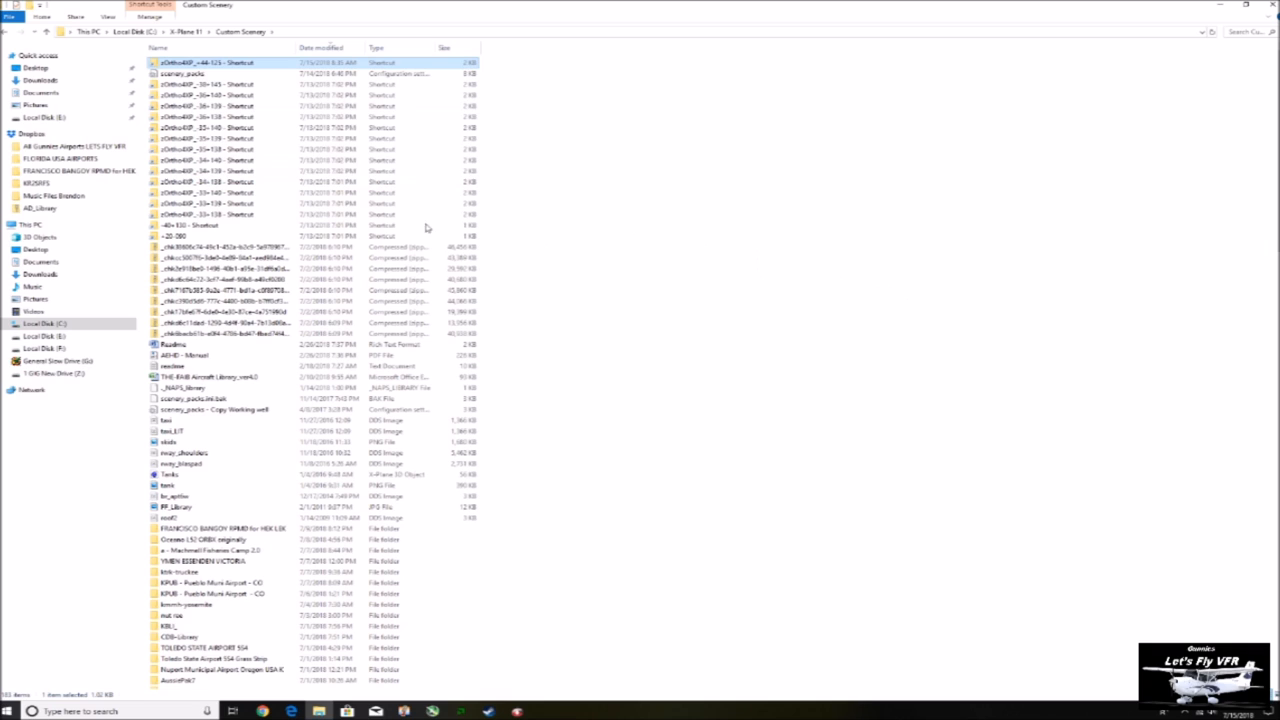
mouse_move(1156, 332)
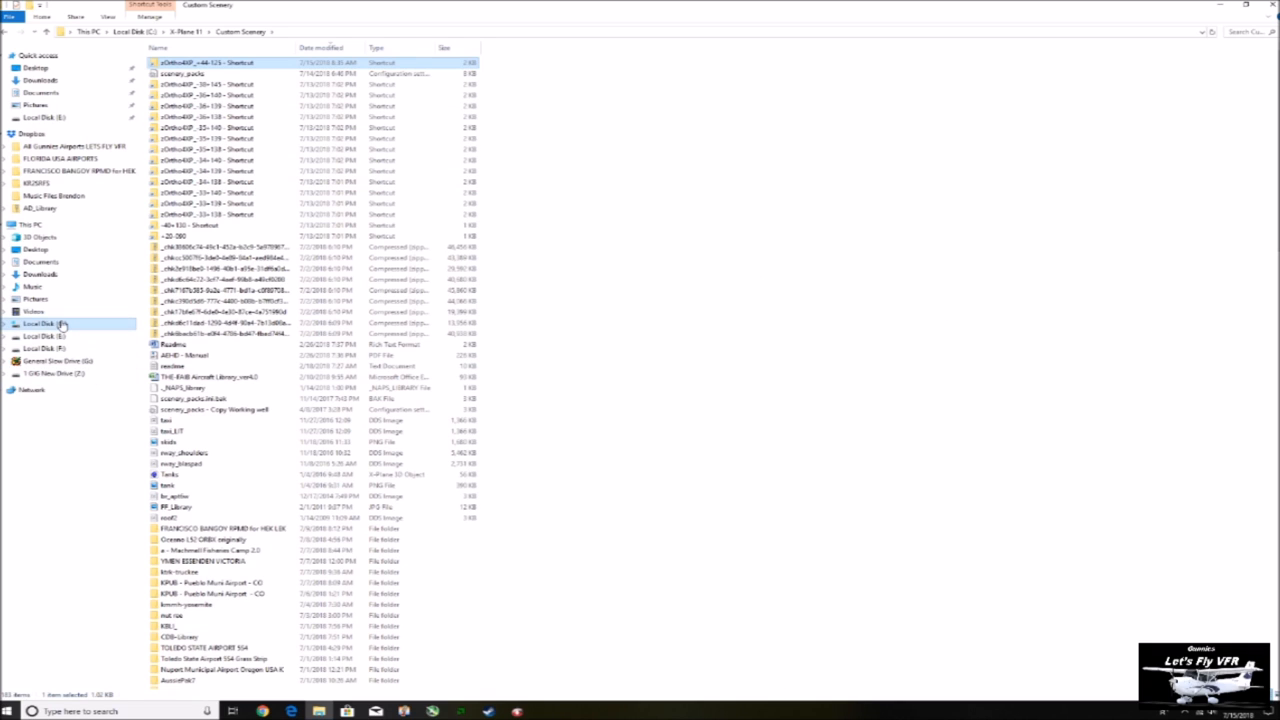
Step: Review the Properties of Local Disk C and of the 1.5 TB drive for used and free space
right_click(38, 324)
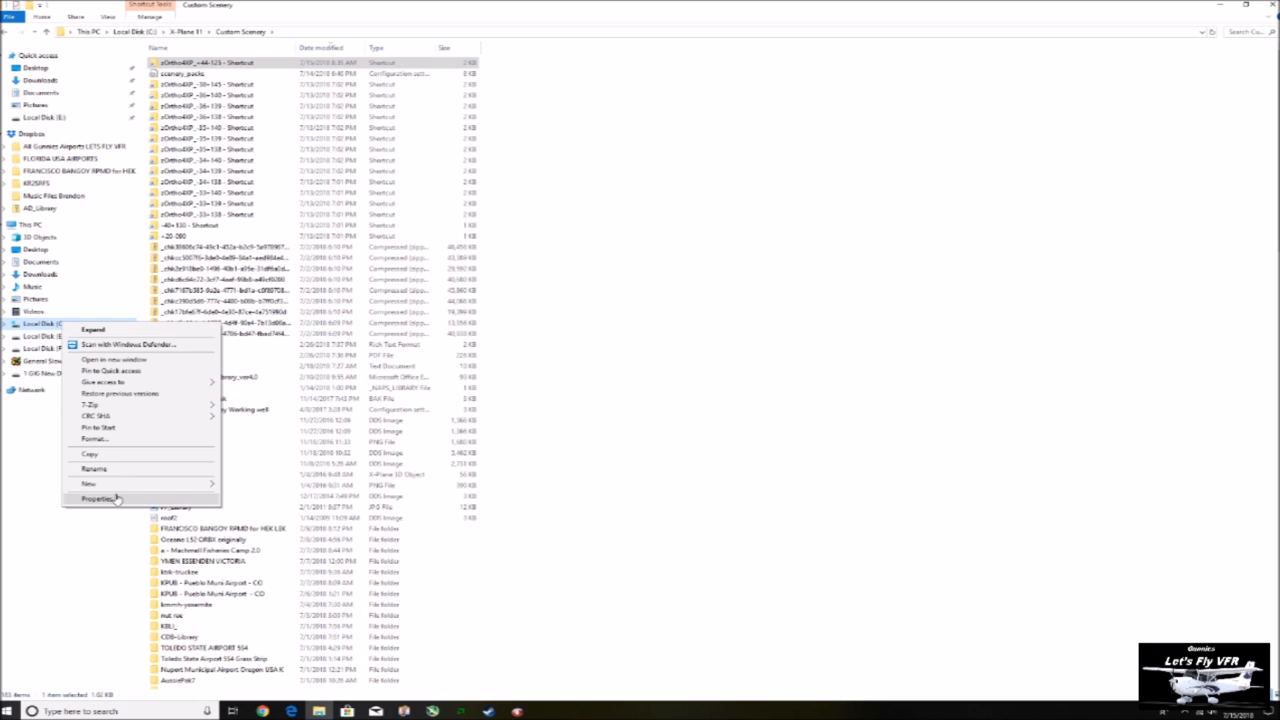
left_click(100, 484)
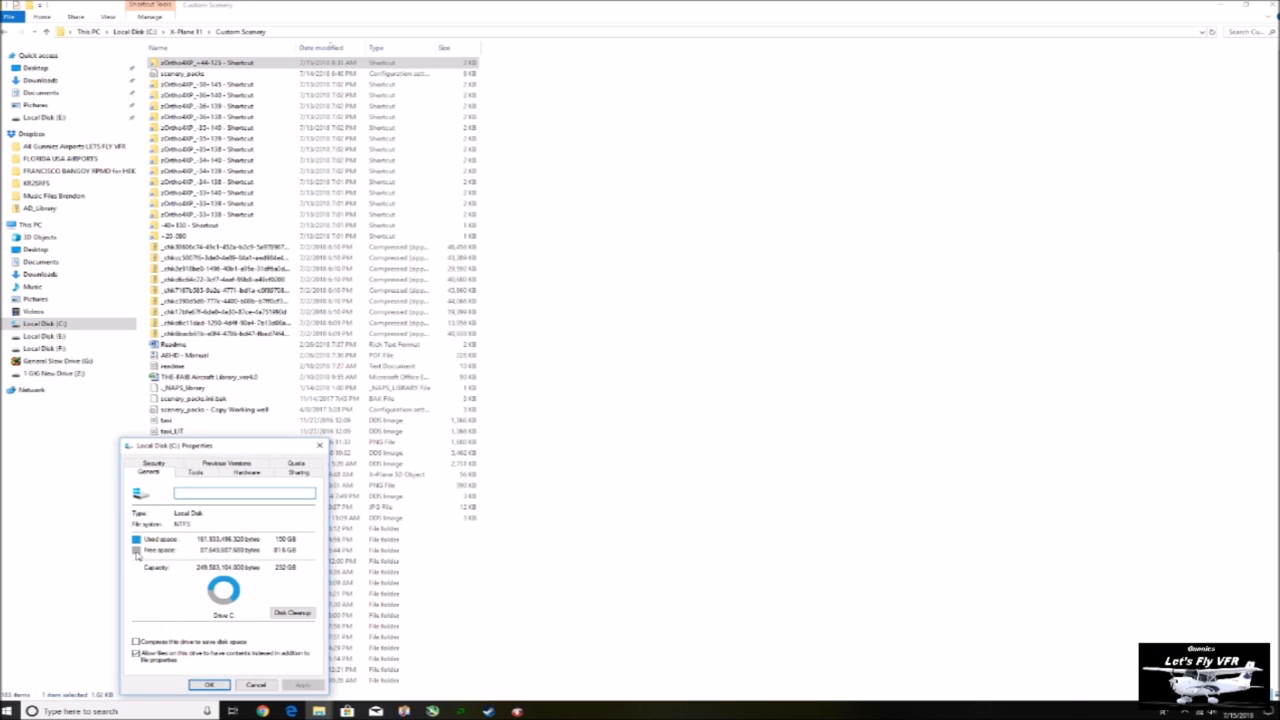
mouse_move(196, 588)
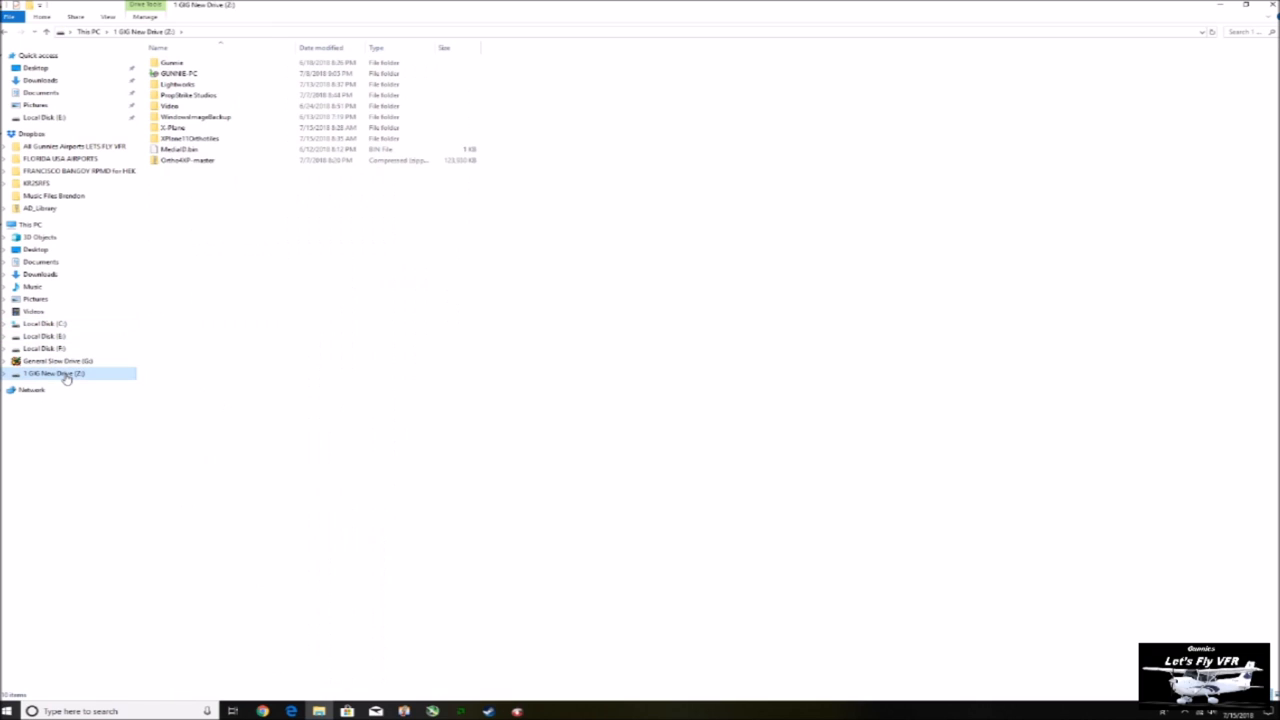
right_click(66, 376)
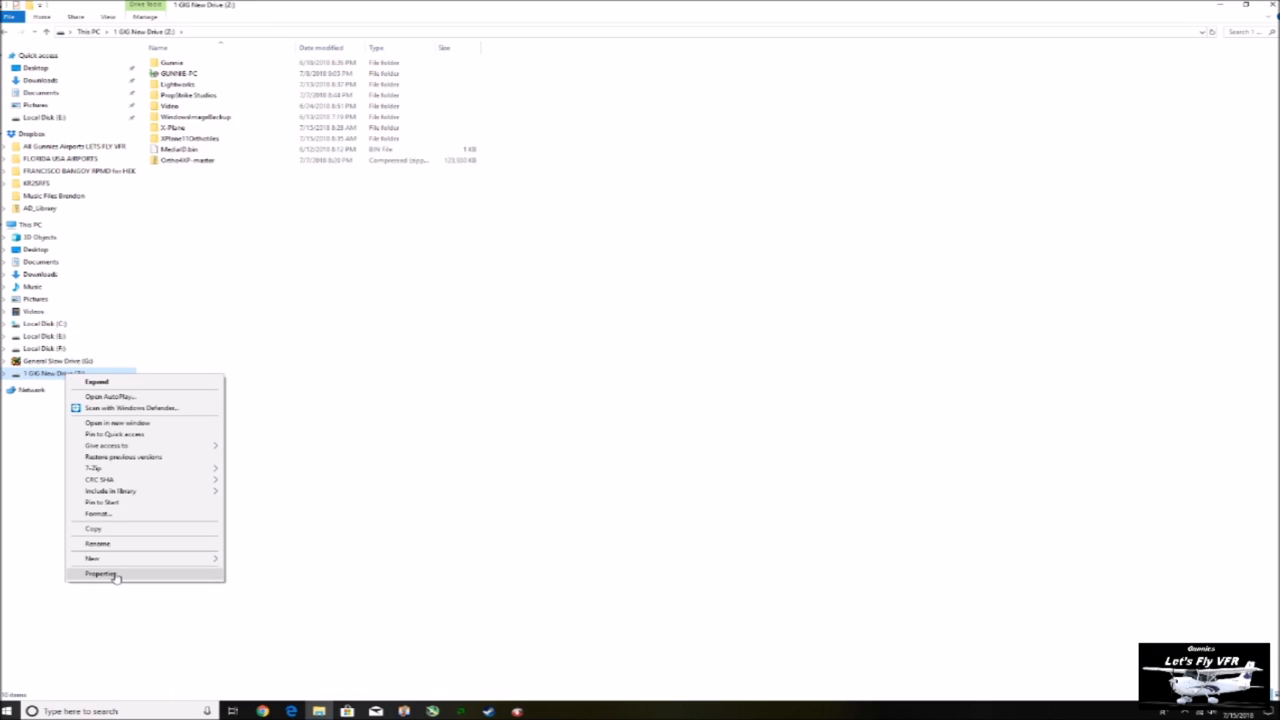
left_click(108, 572)
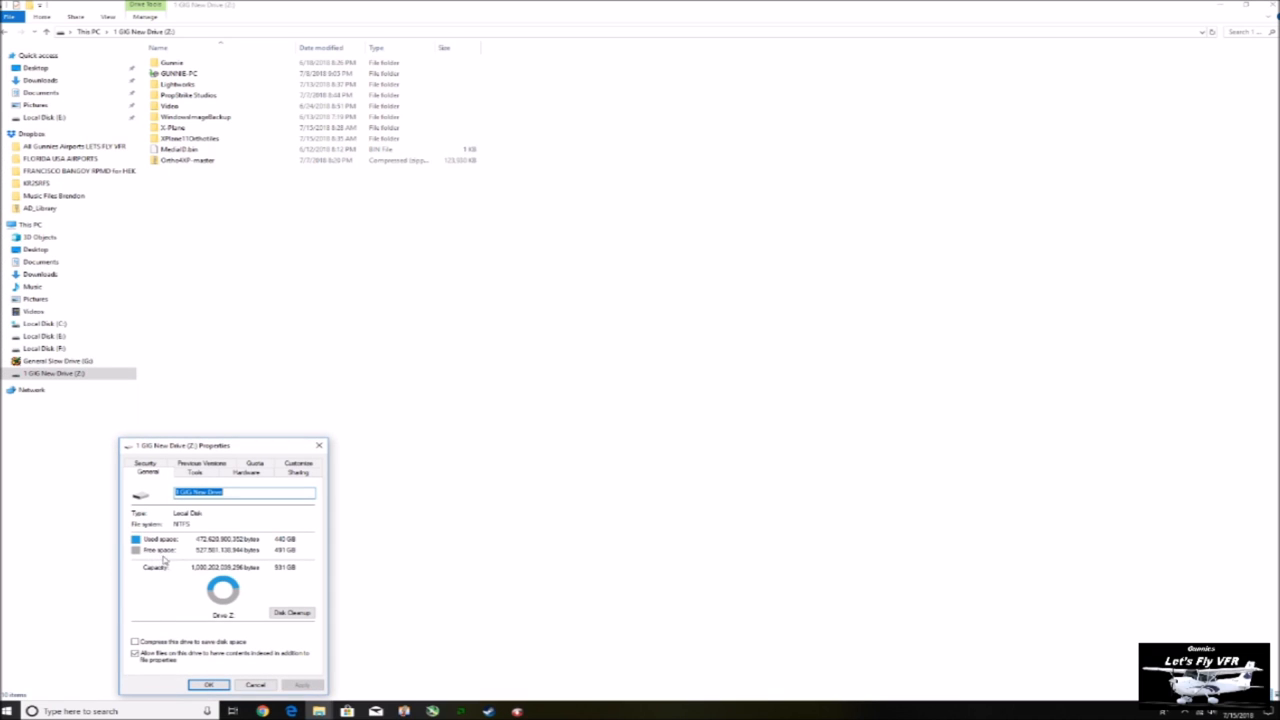
mouse_move(268, 572)
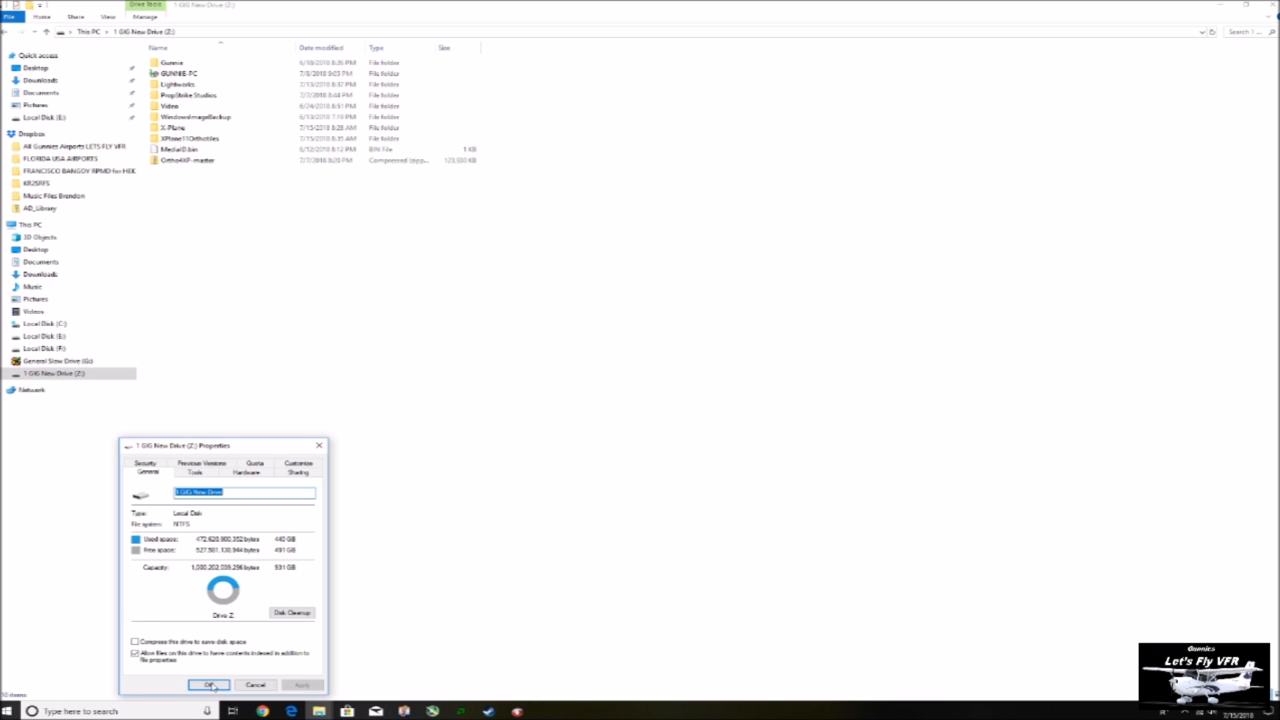
left_click(208, 684)
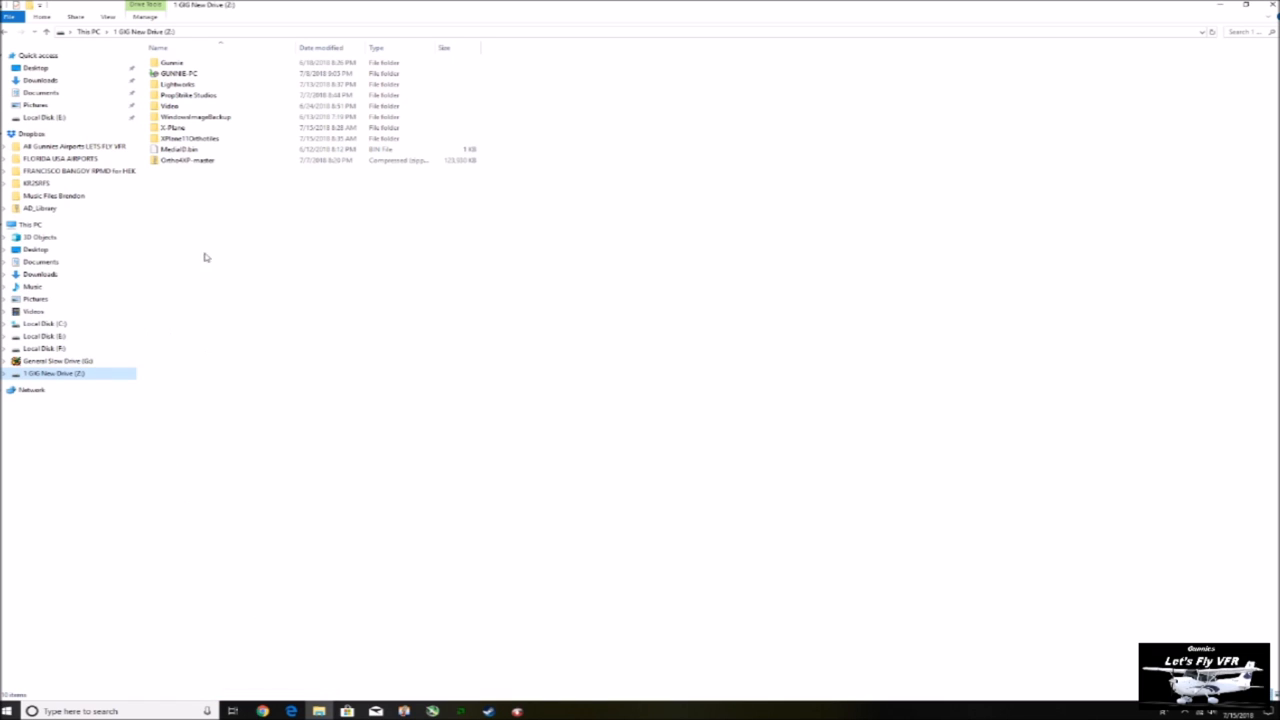
right_click(190, 138)
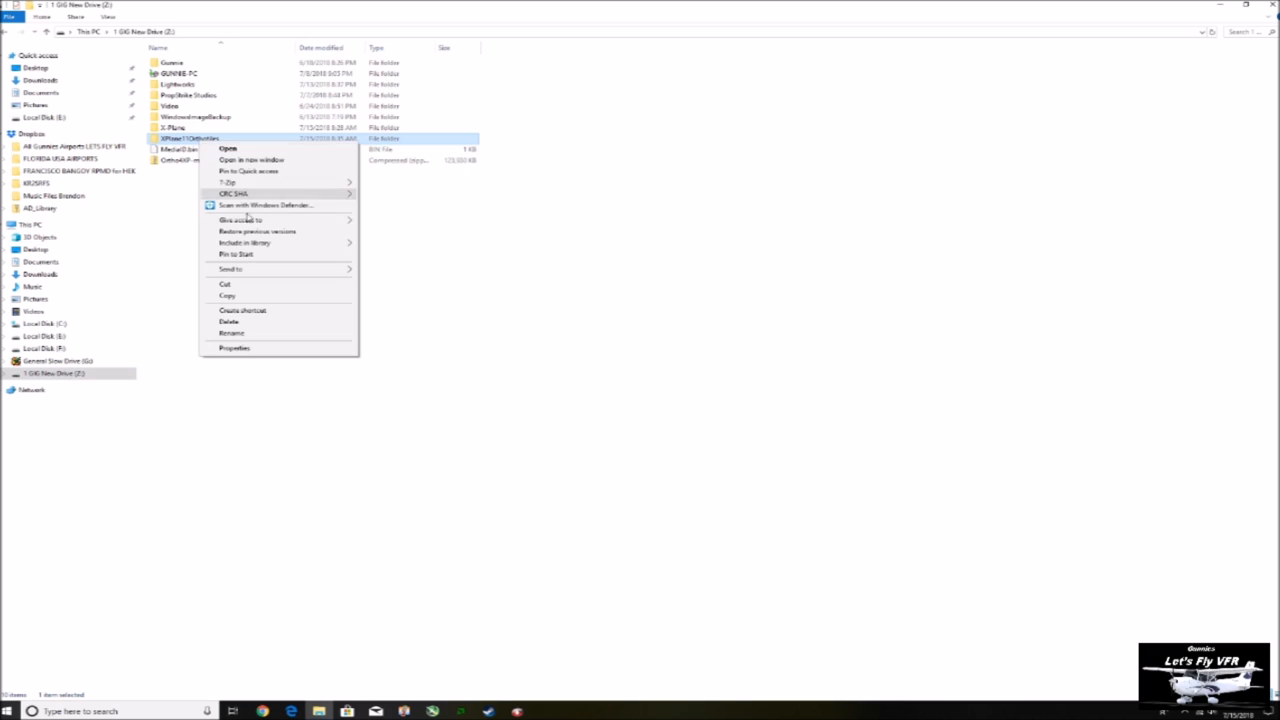
left_click(232, 348)
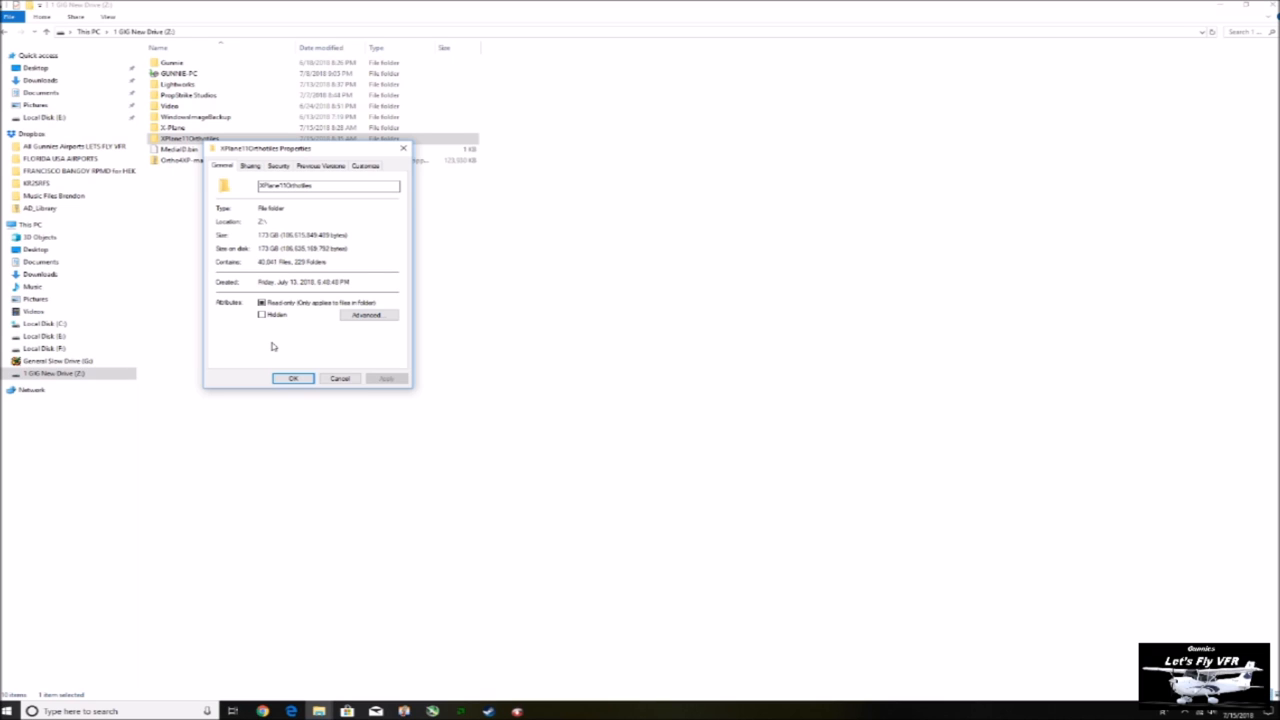
mouse_move(340, 450)
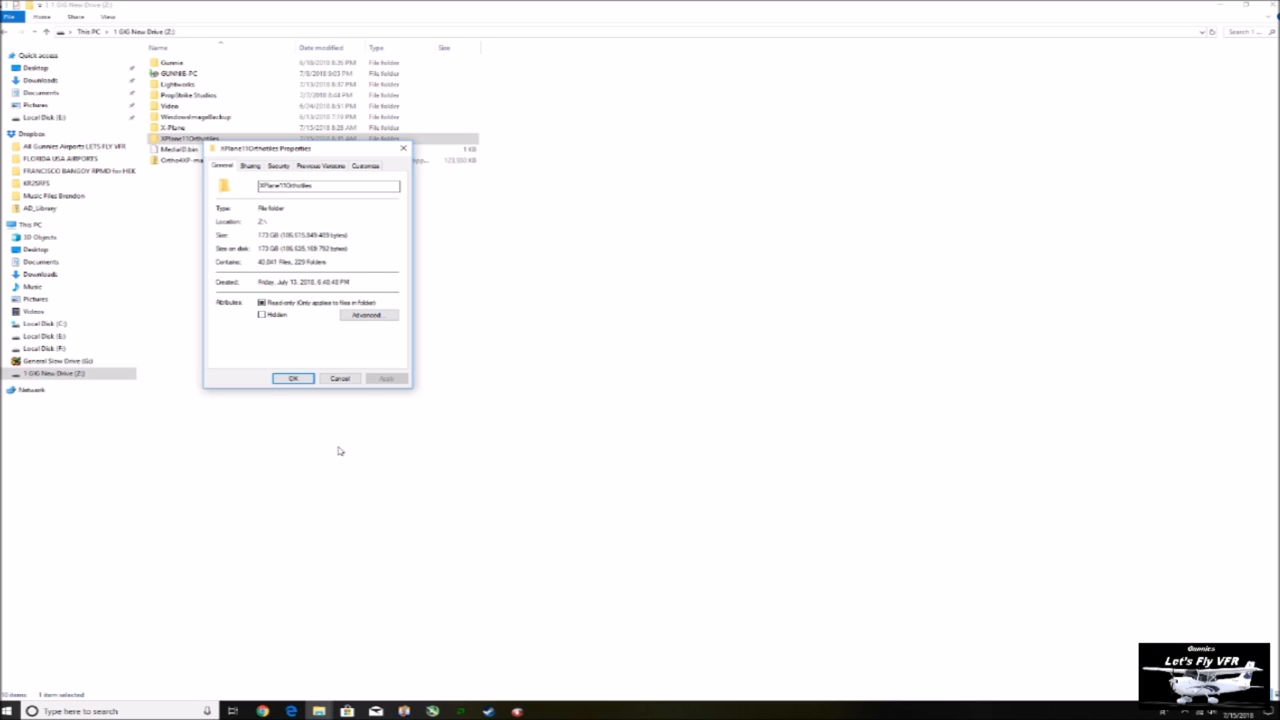
mouse_move(308, 418)
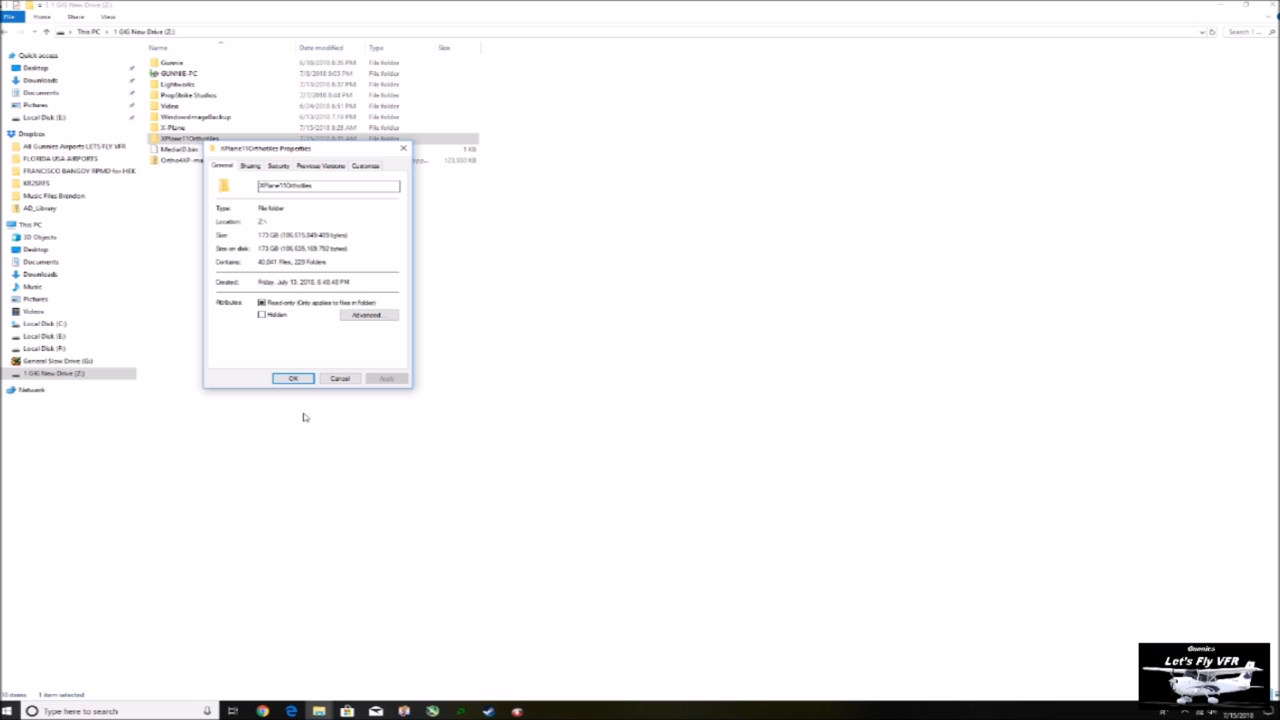
left_click(292, 378)
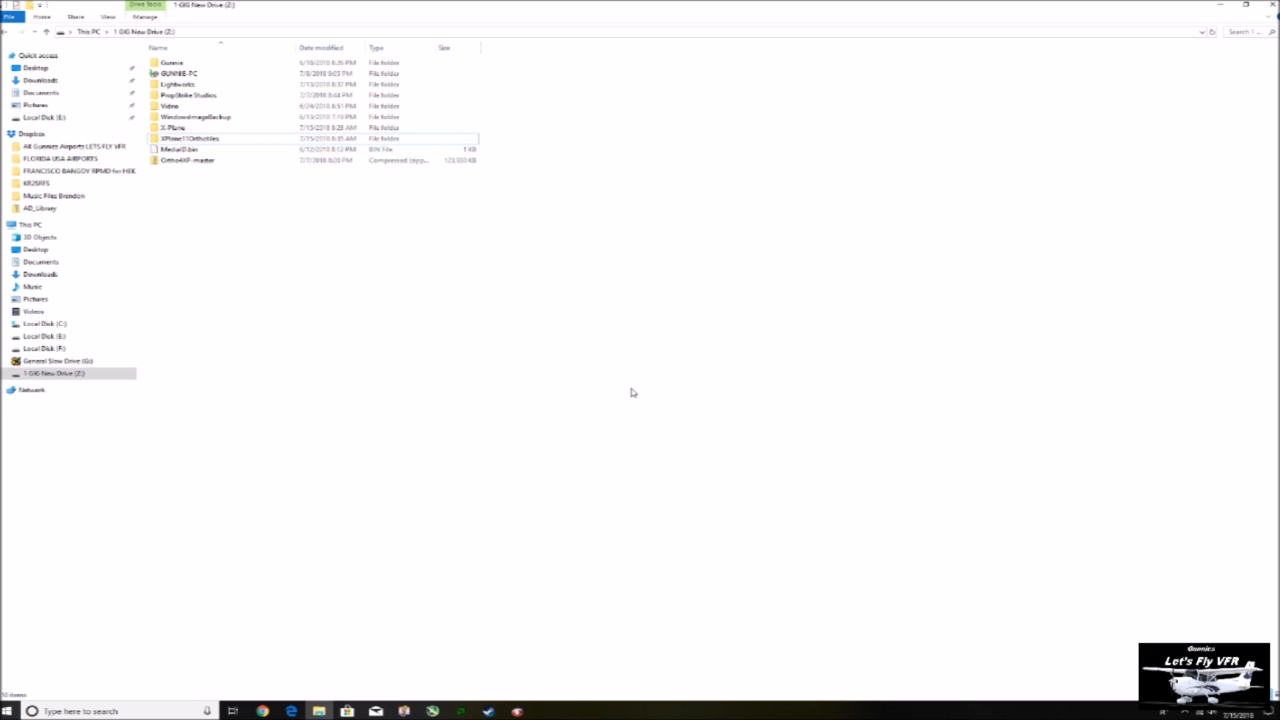
mouse_move(796, 388)
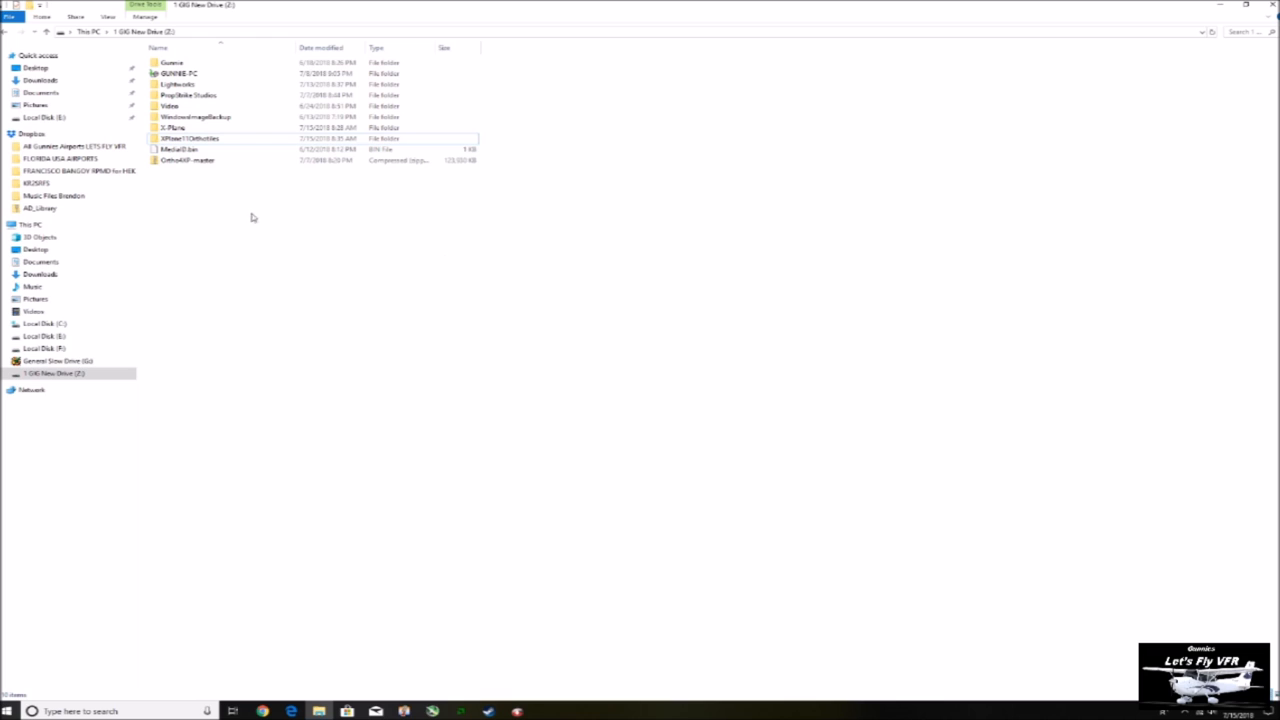
mouse_move(220, 384)
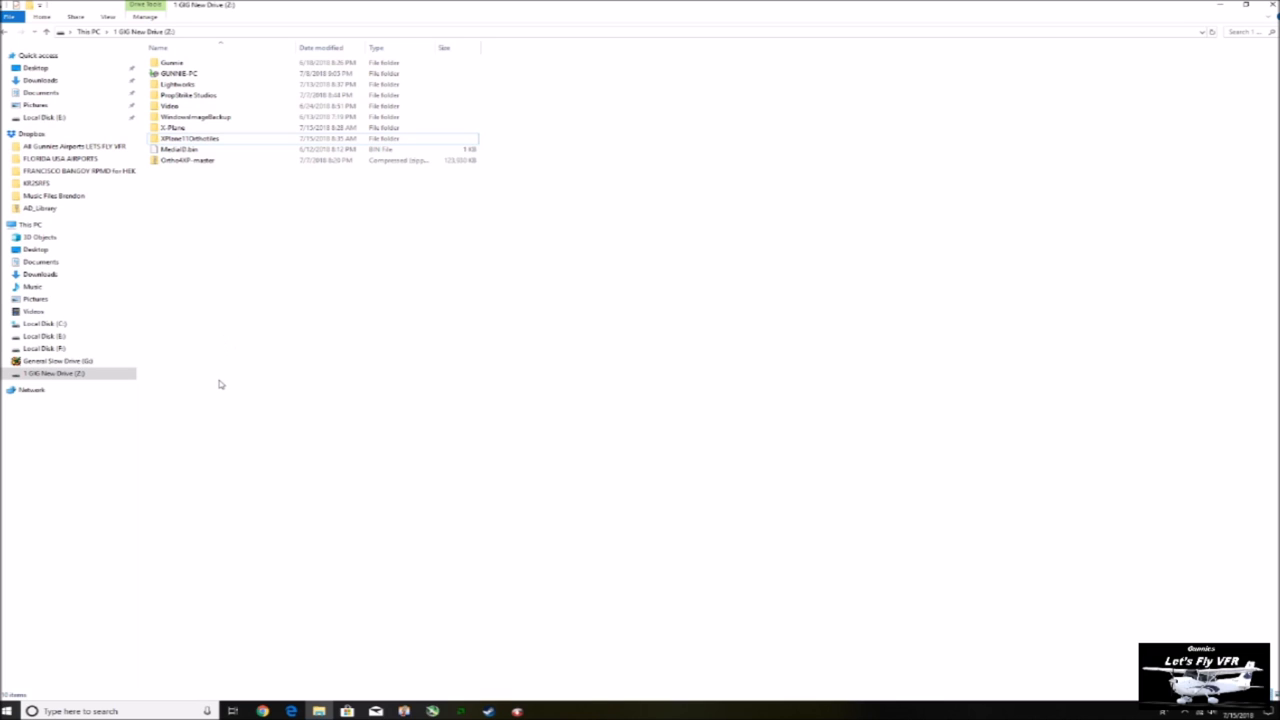
mouse_move(302, 388)
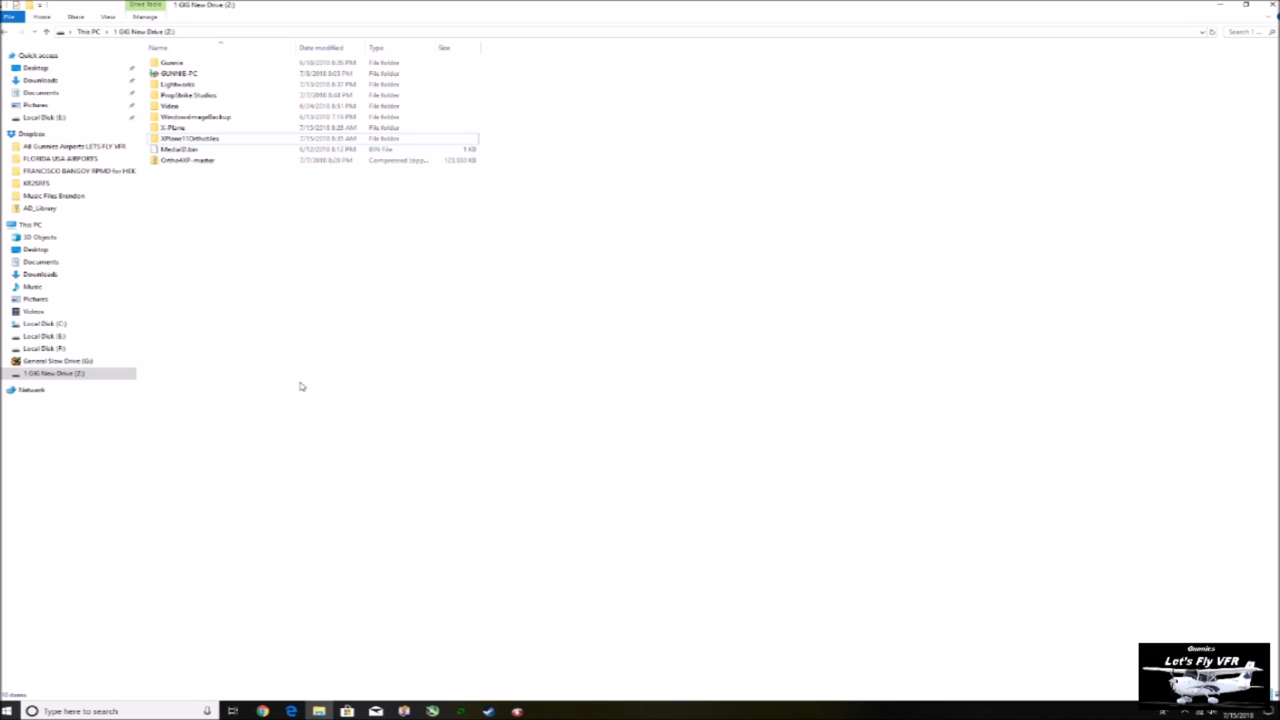
mouse_move(332, 352)
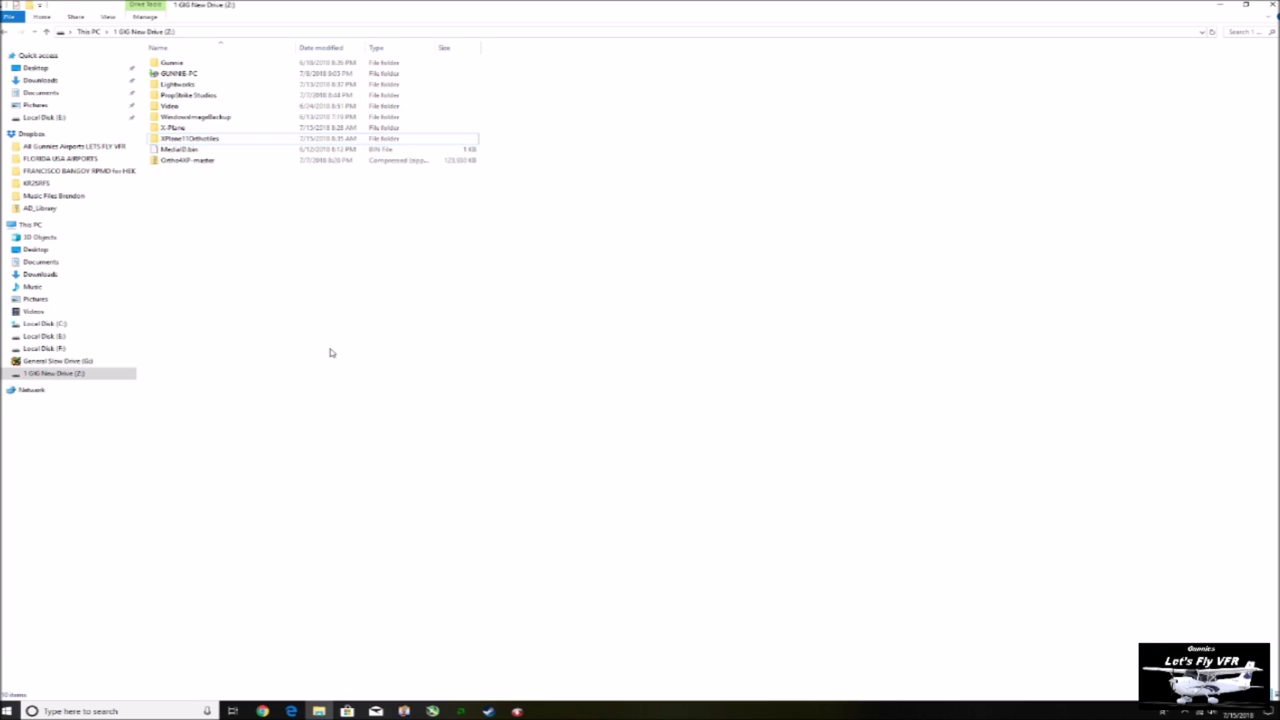
mouse_move(260, 358)
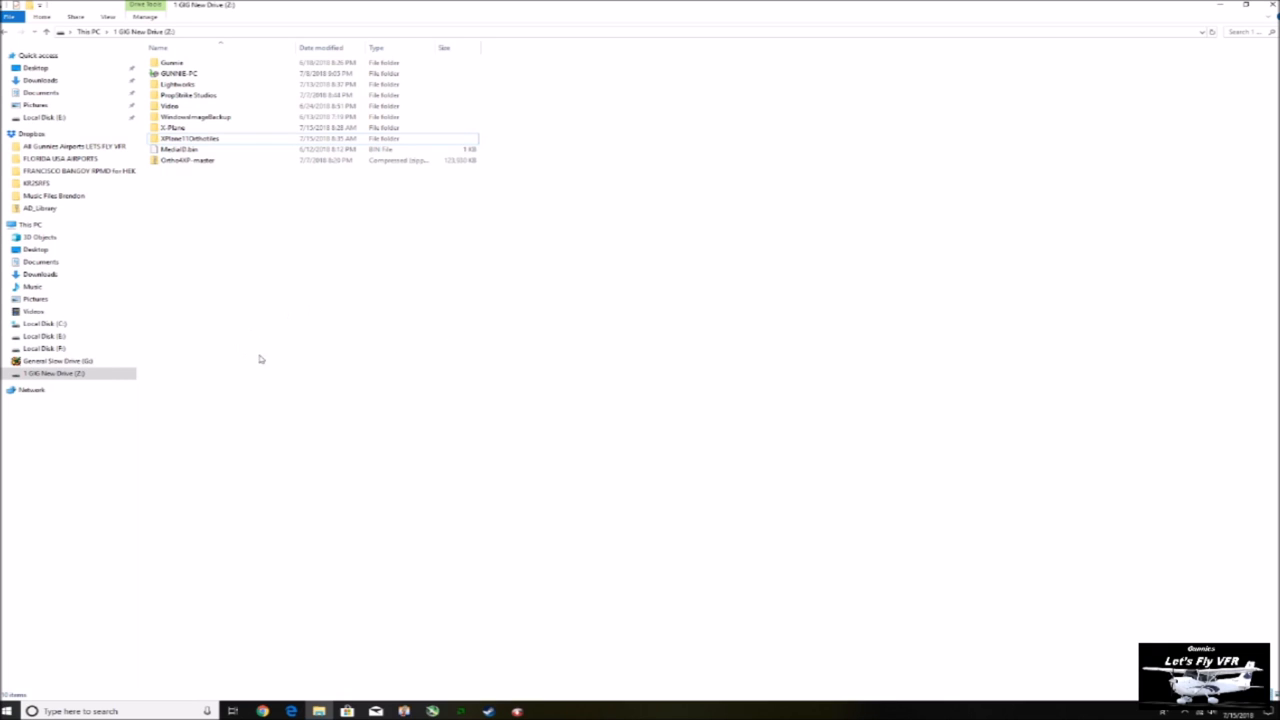
mouse_move(400, 344)
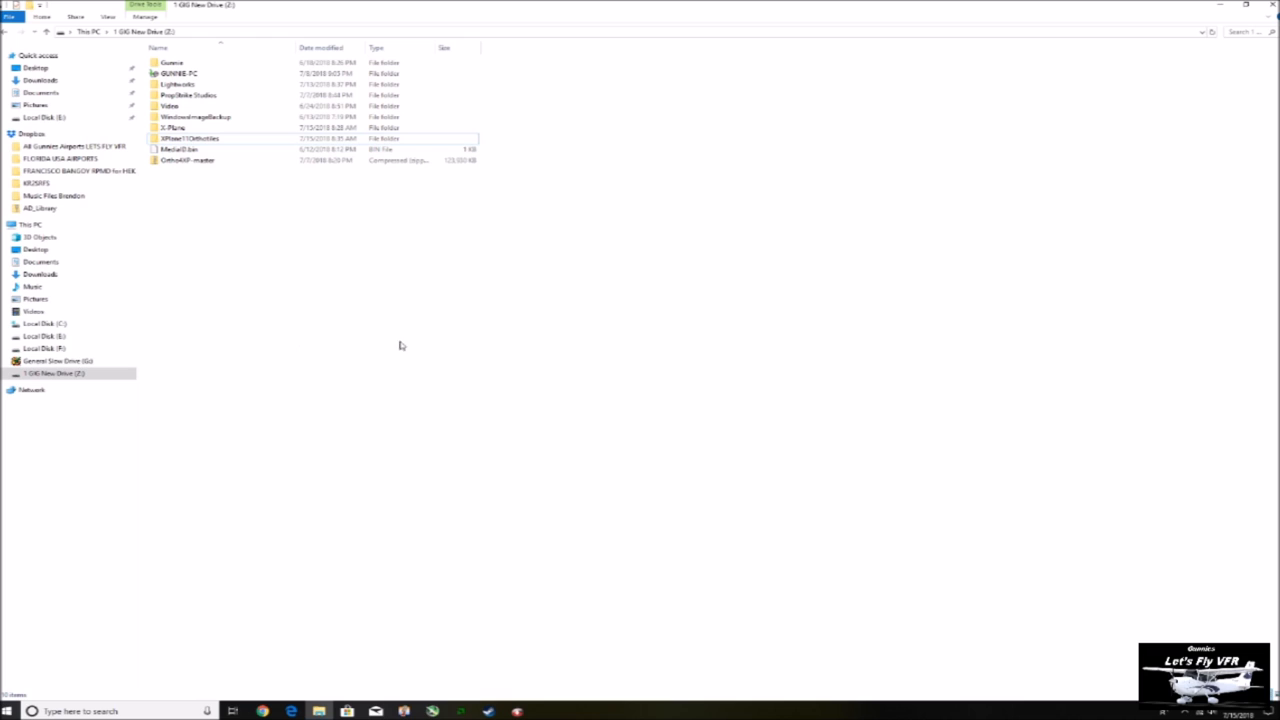
mouse_move(318, 336)
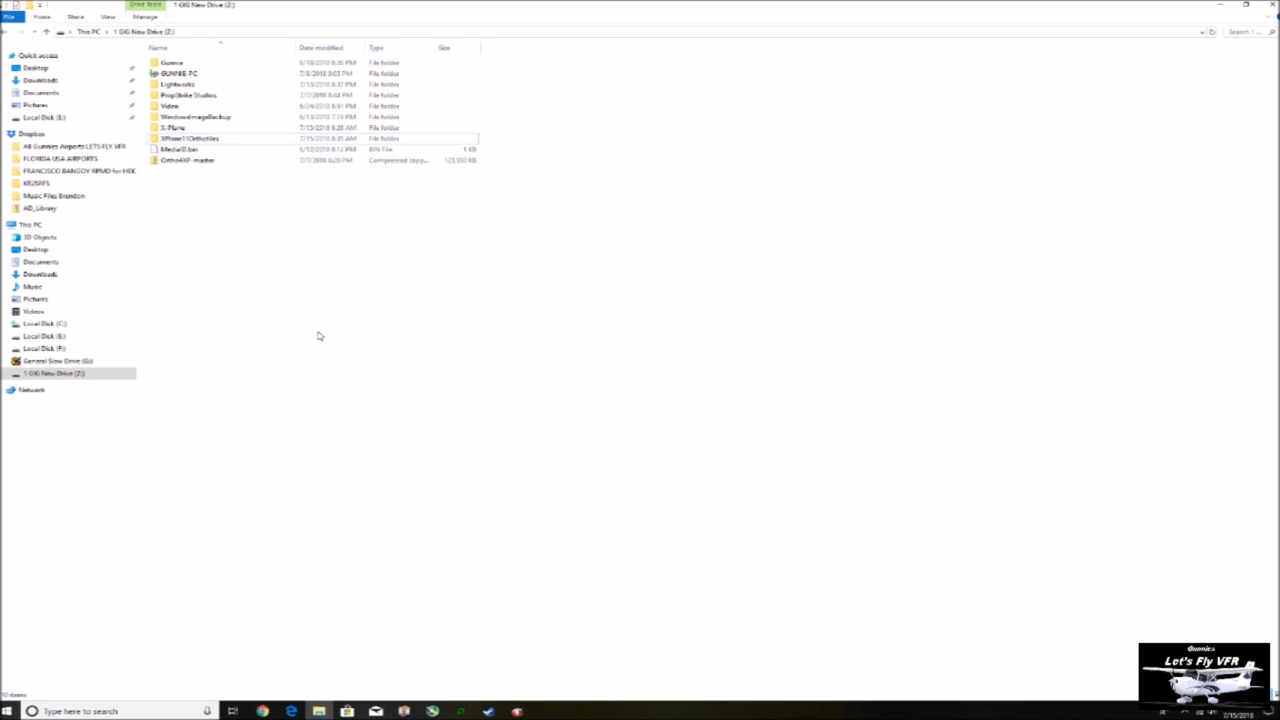
mouse_move(308, 280)
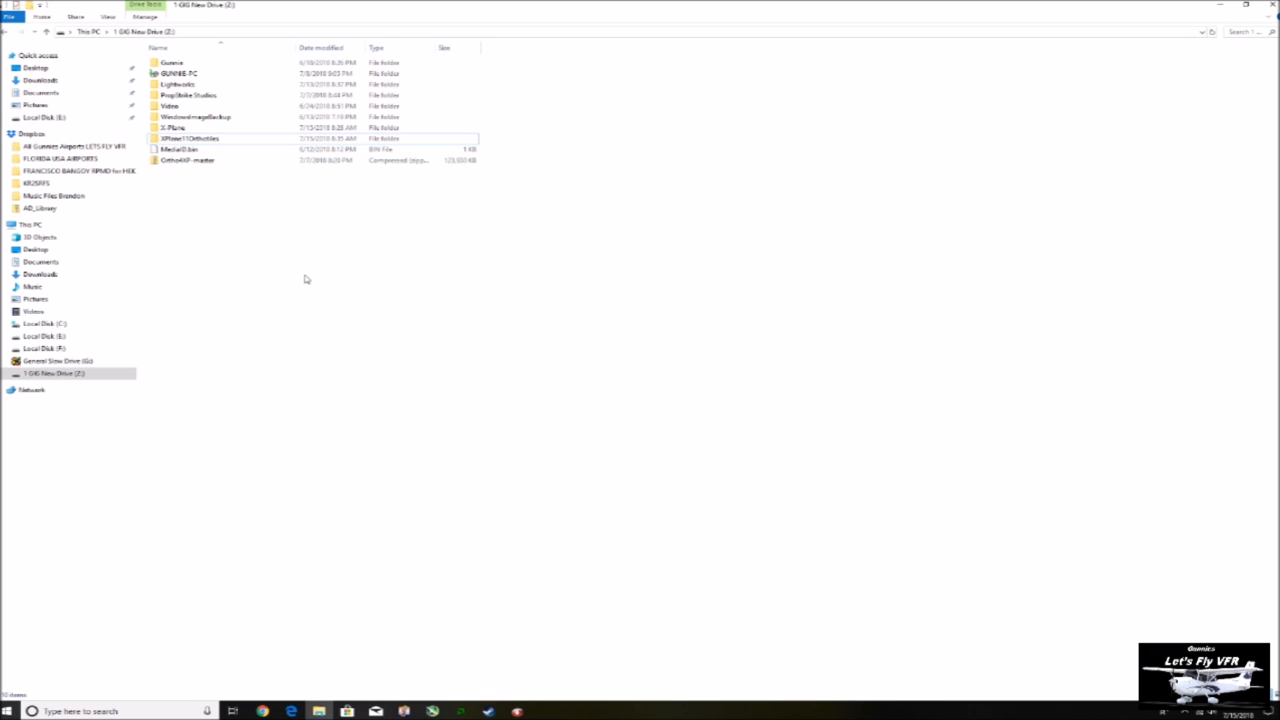
mouse_move(312, 248)
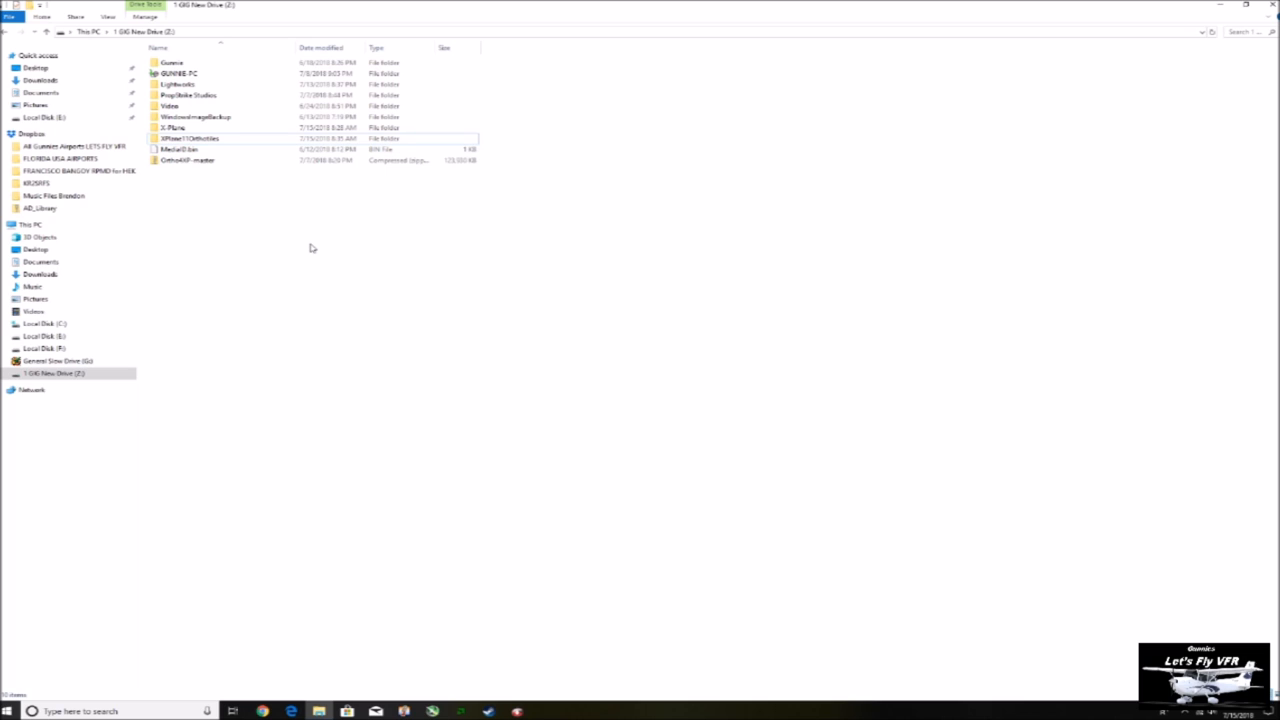
mouse_move(276, 312)
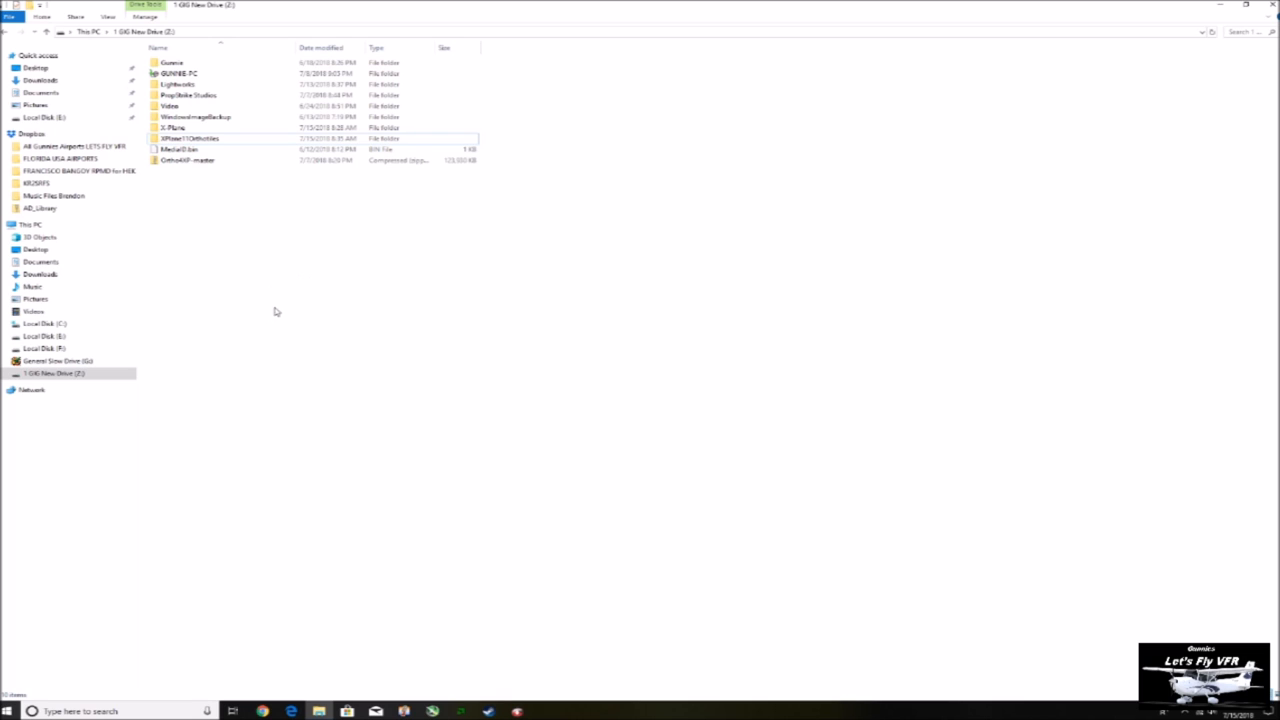
mouse_move(234, 324)
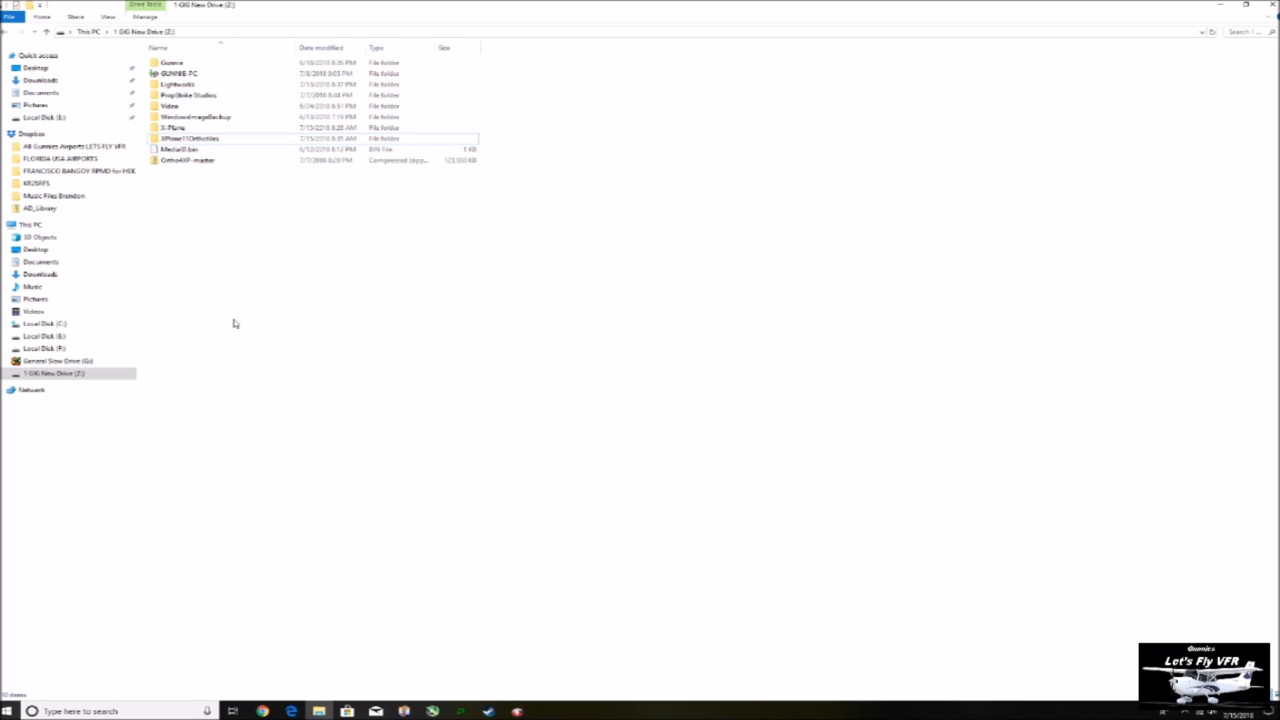
mouse_move(296, 364)
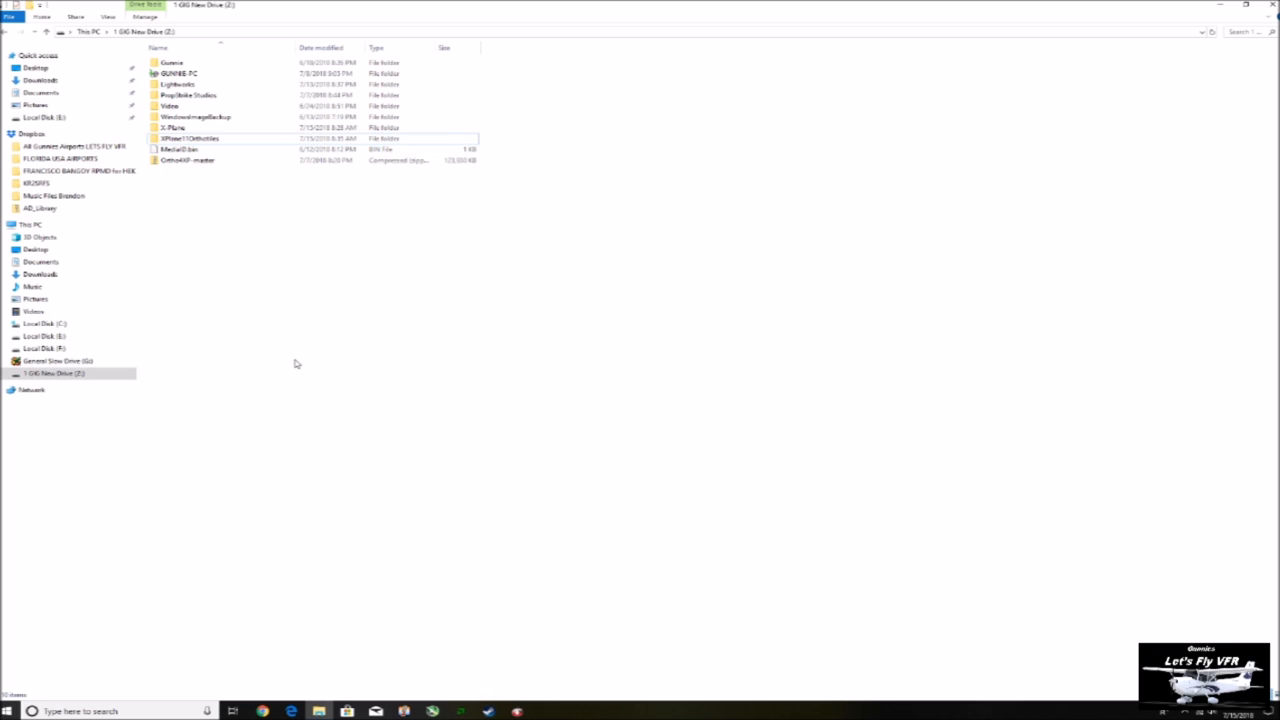
mouse_move(314, 330)
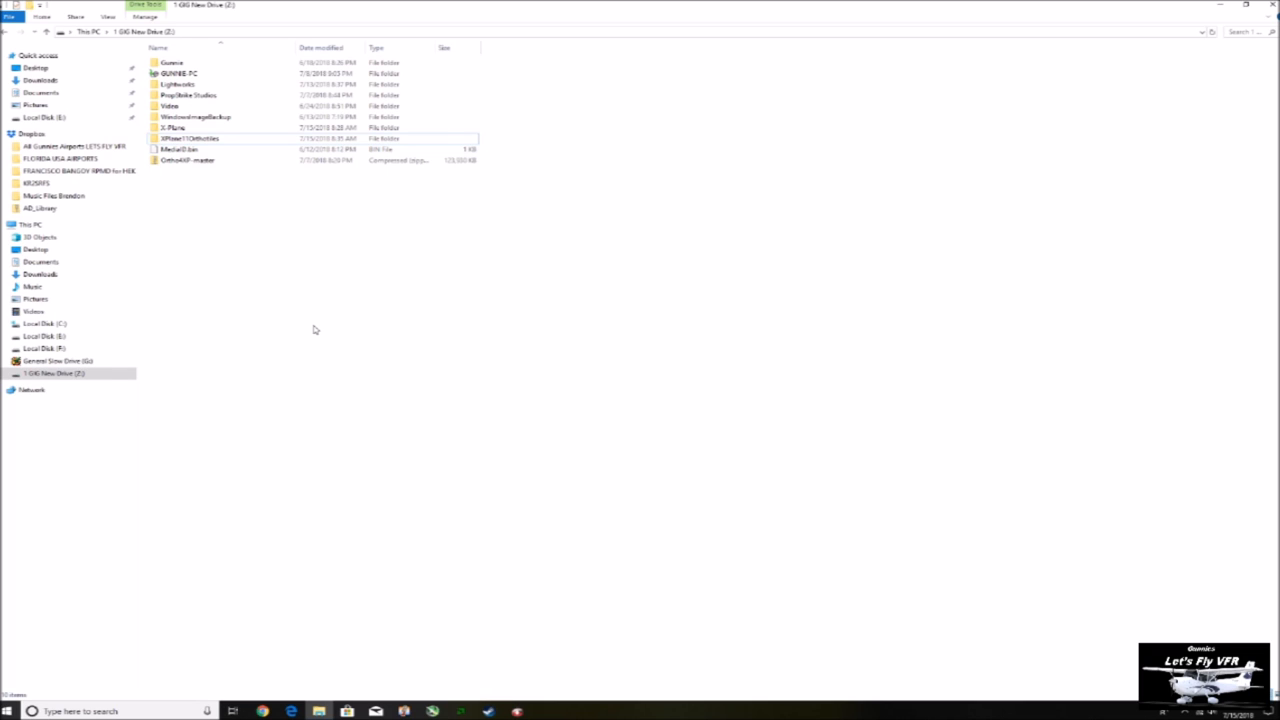
mouse_move(324, 364)
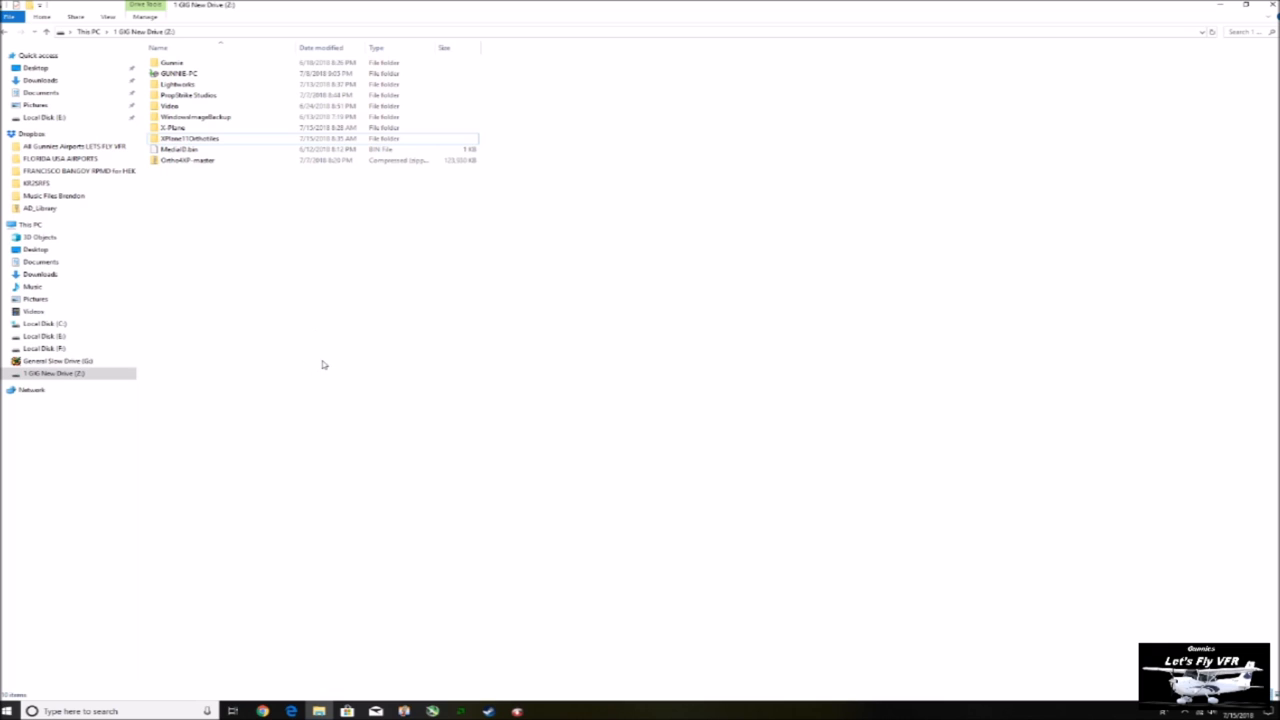
mouse_move(688, 288)
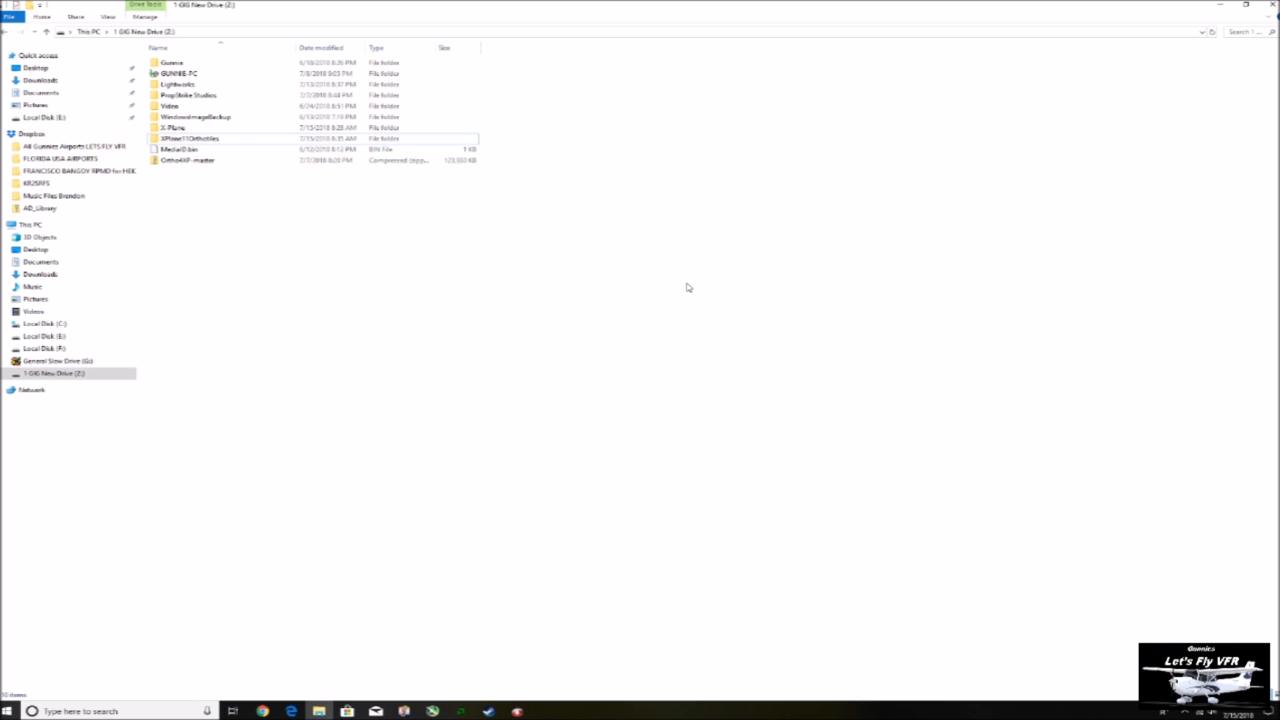
mouse_move(756, 356)
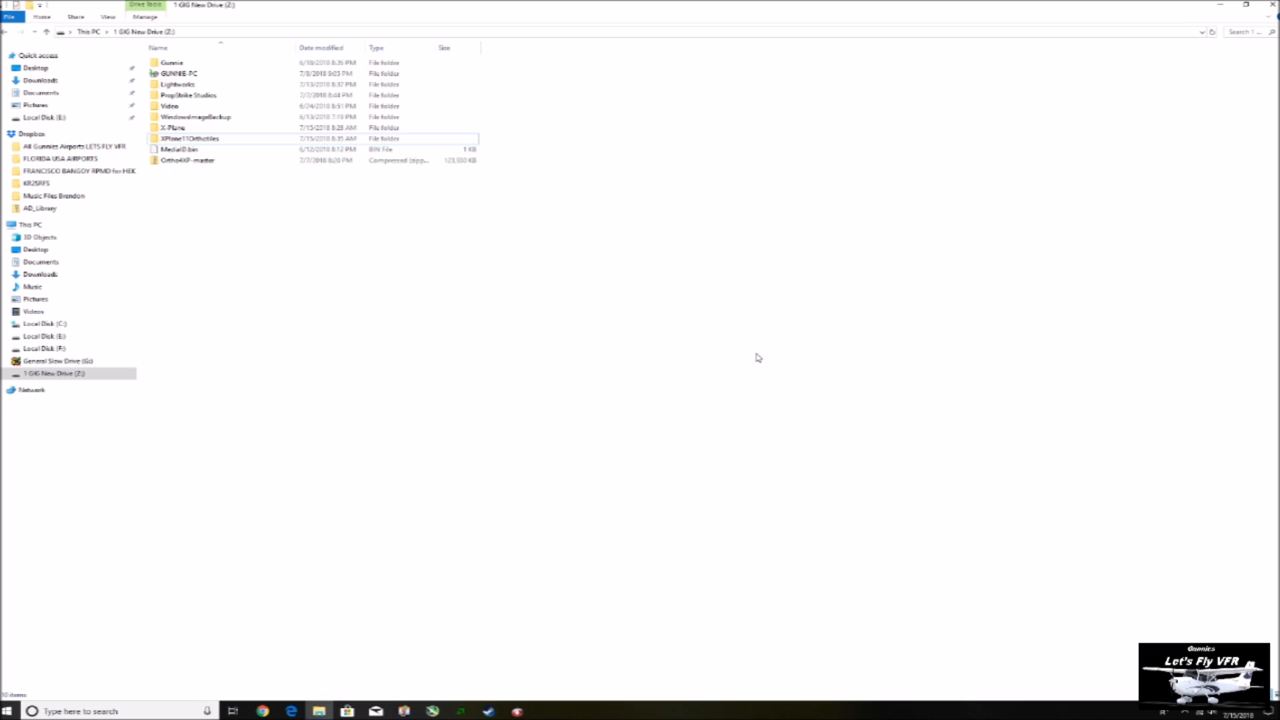
mouse_move(264, 306)
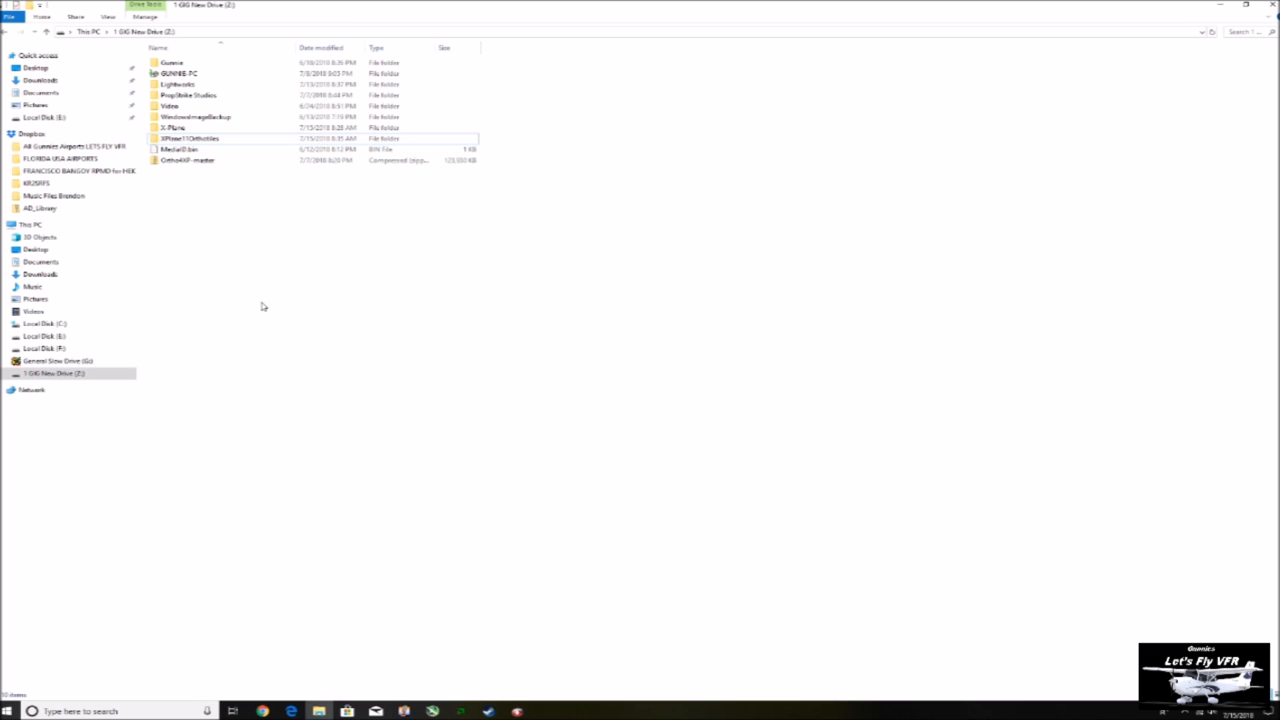
mouse_move(316, 280)
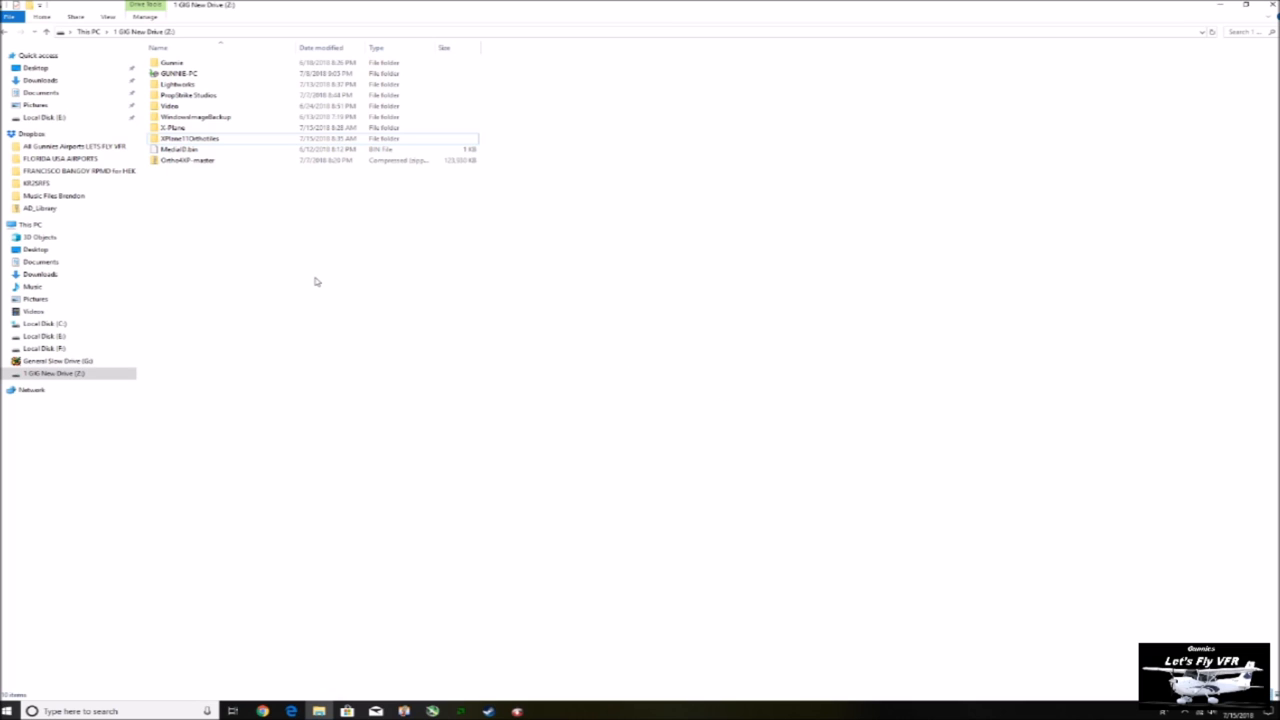